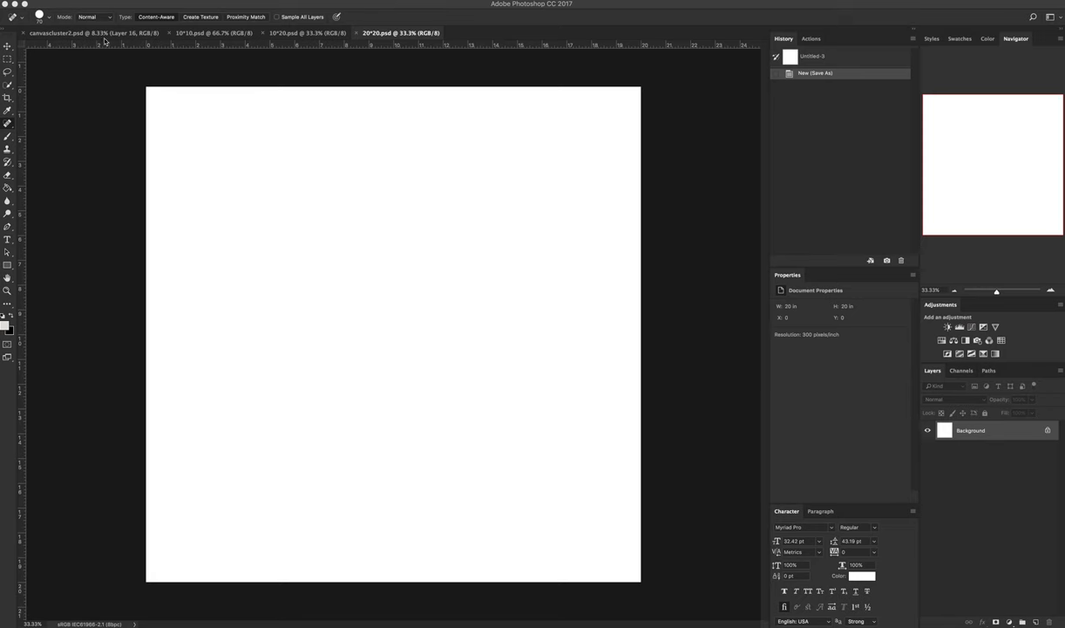
mouse_move(104, 39)
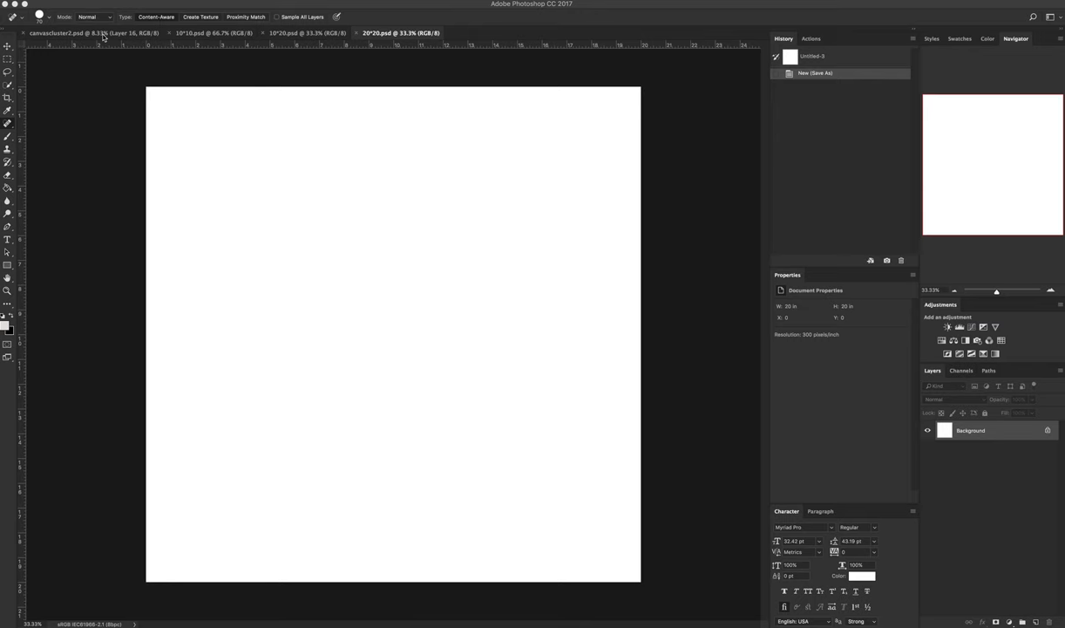
mouse_move(396, 574)
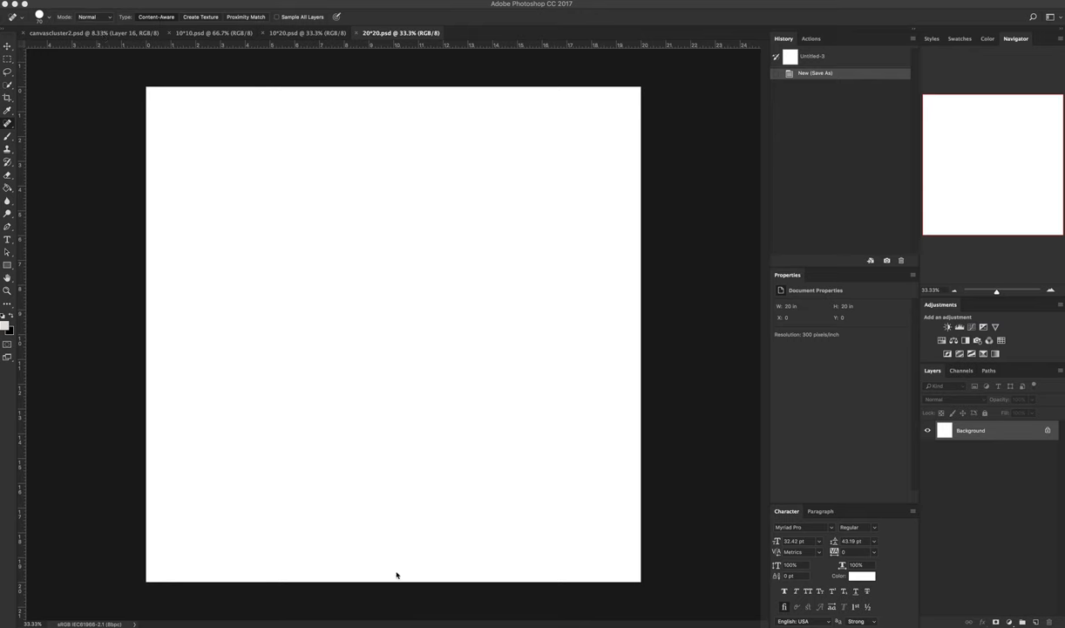
mouse_move(186, 171)
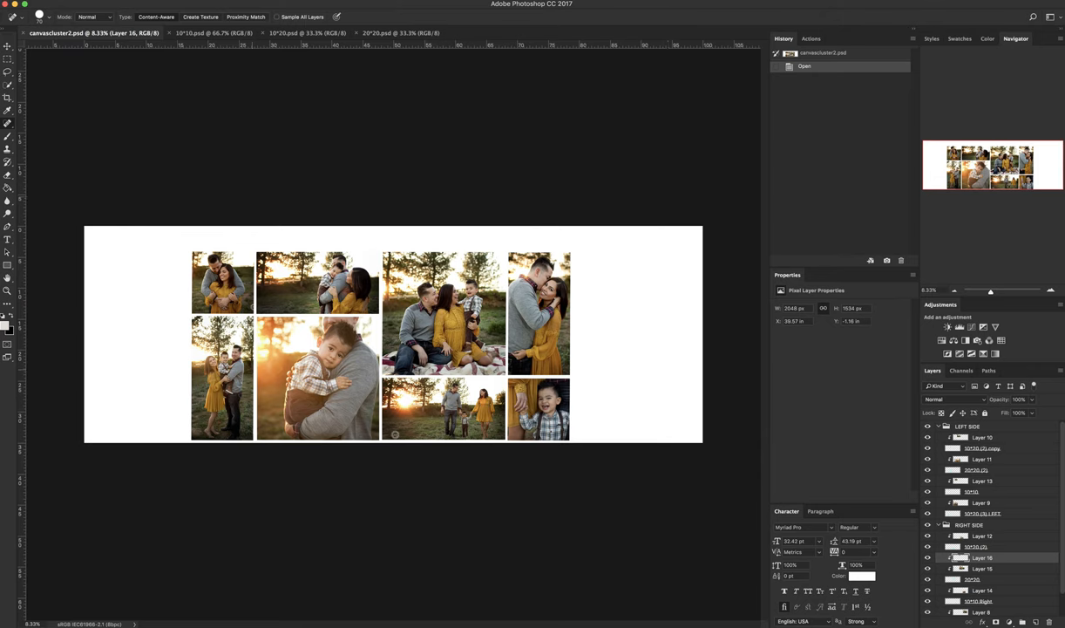
mouse_move(105, 6)
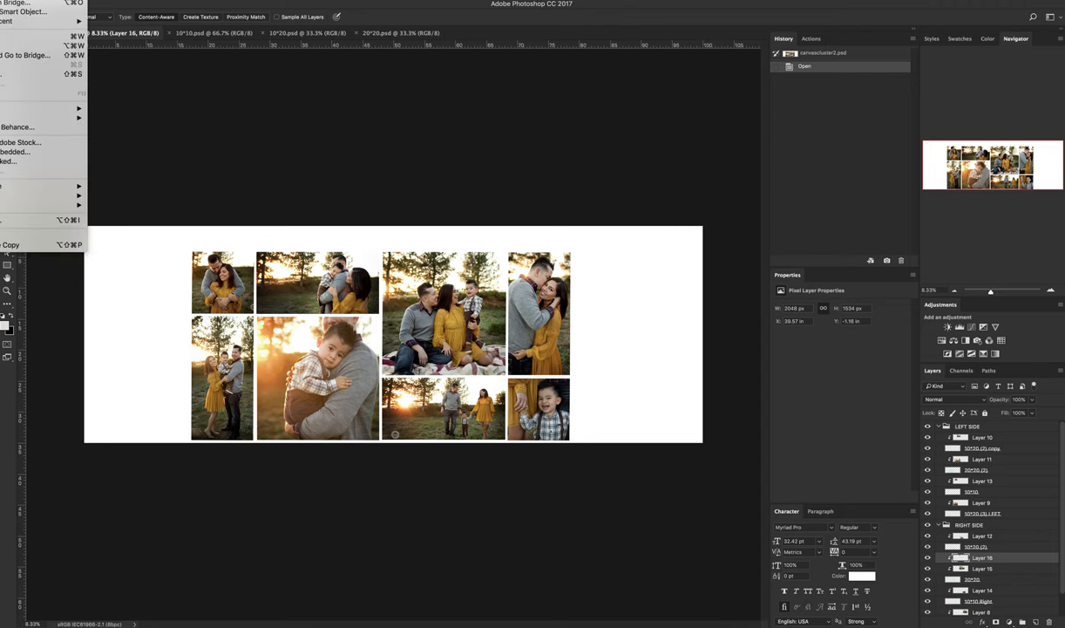
Step: Create a new 10 x 10 inch, 300 ppi document named CGPROPRINTS10*10
left_click(9, 1)
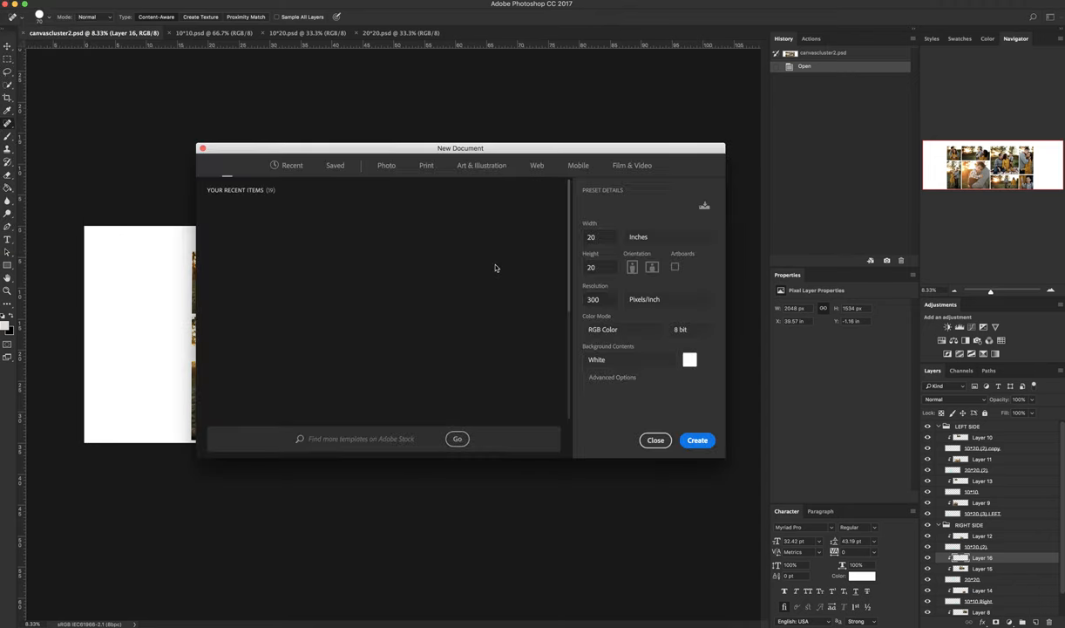
left_click(292, 164)
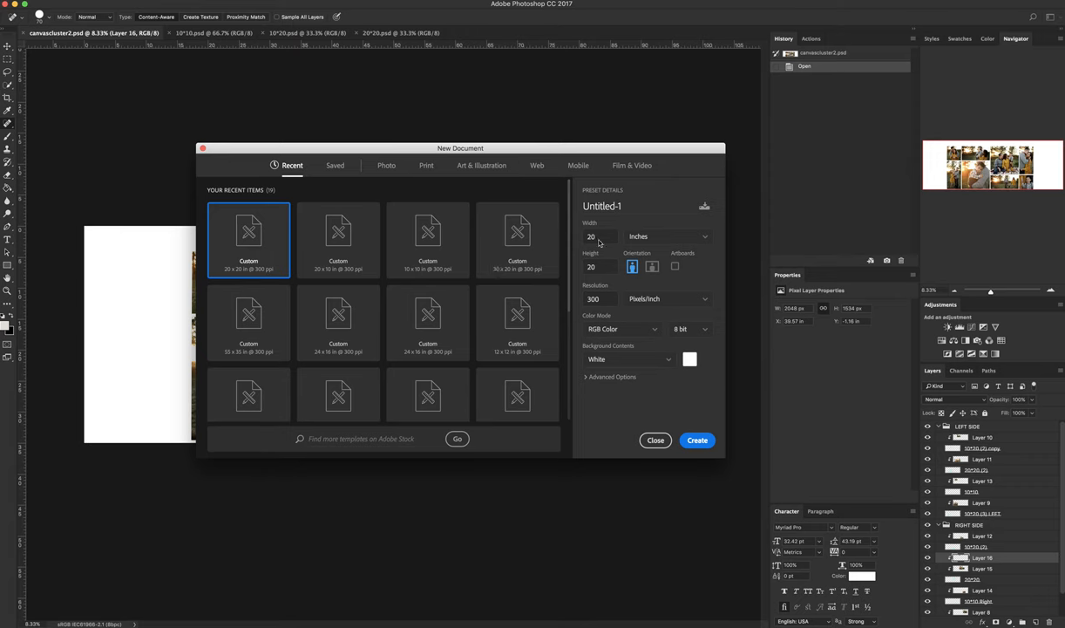
left_click(669, 236)
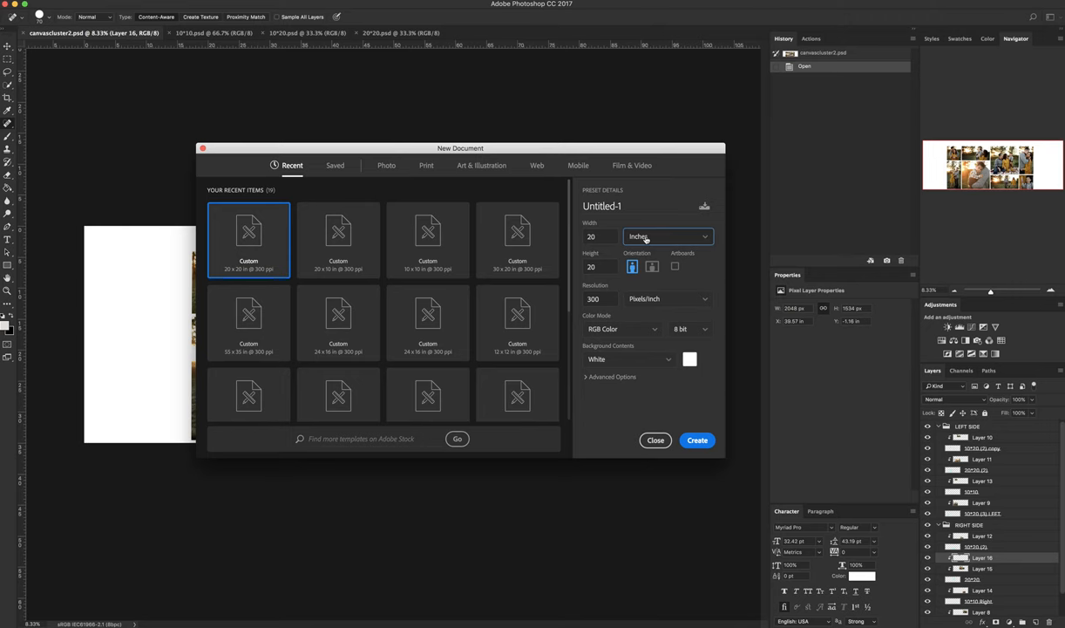
left_click(601, 205)
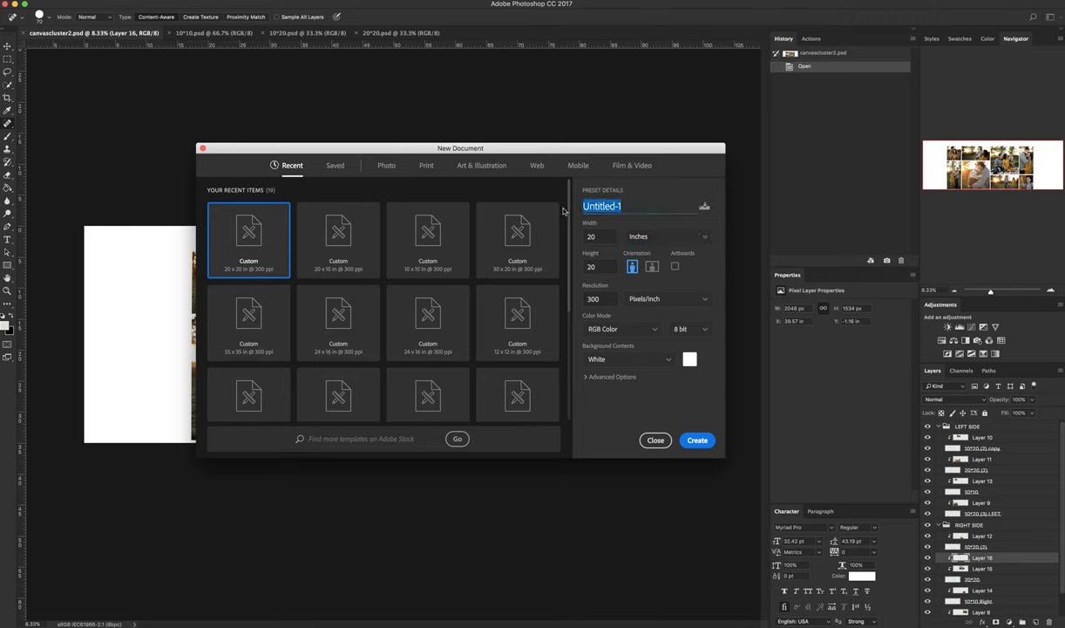
type("CGPROPRINTS")
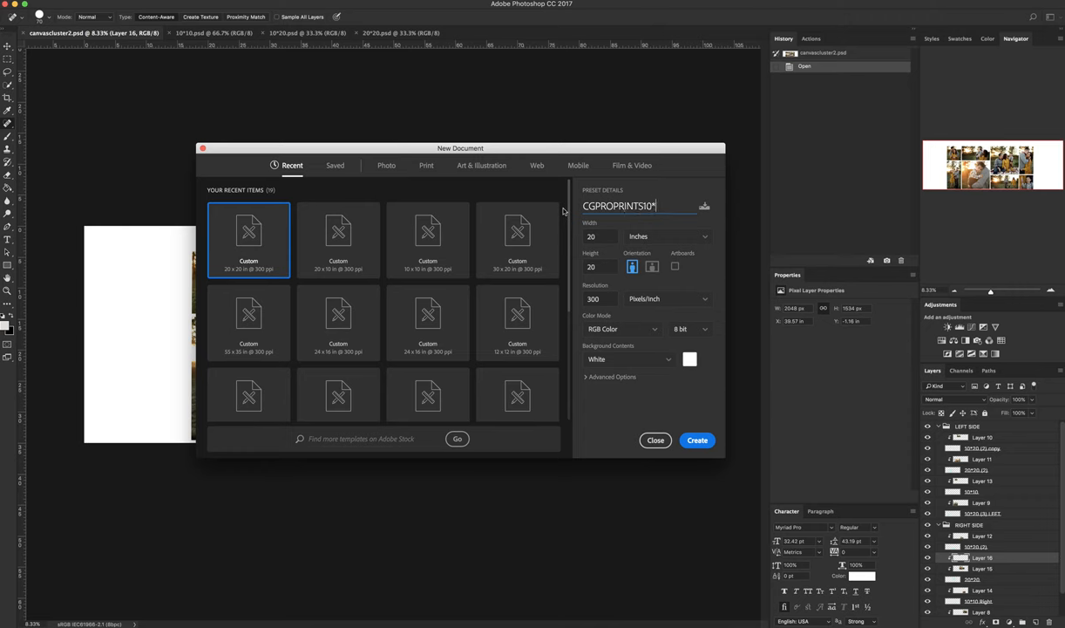
type("10")
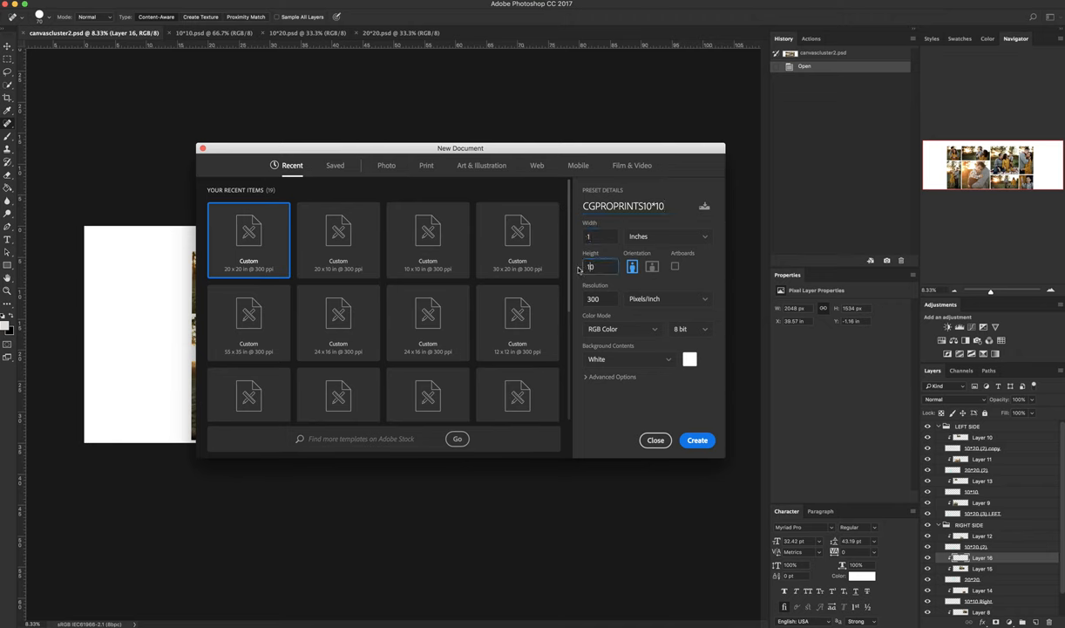
left_click(599, 236)
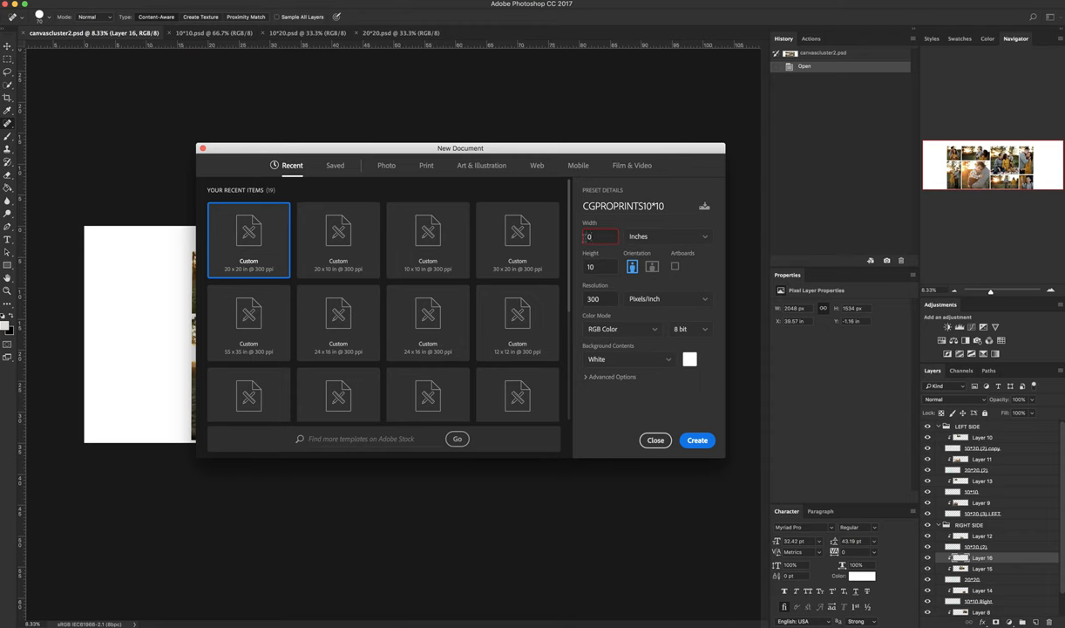
type("10")
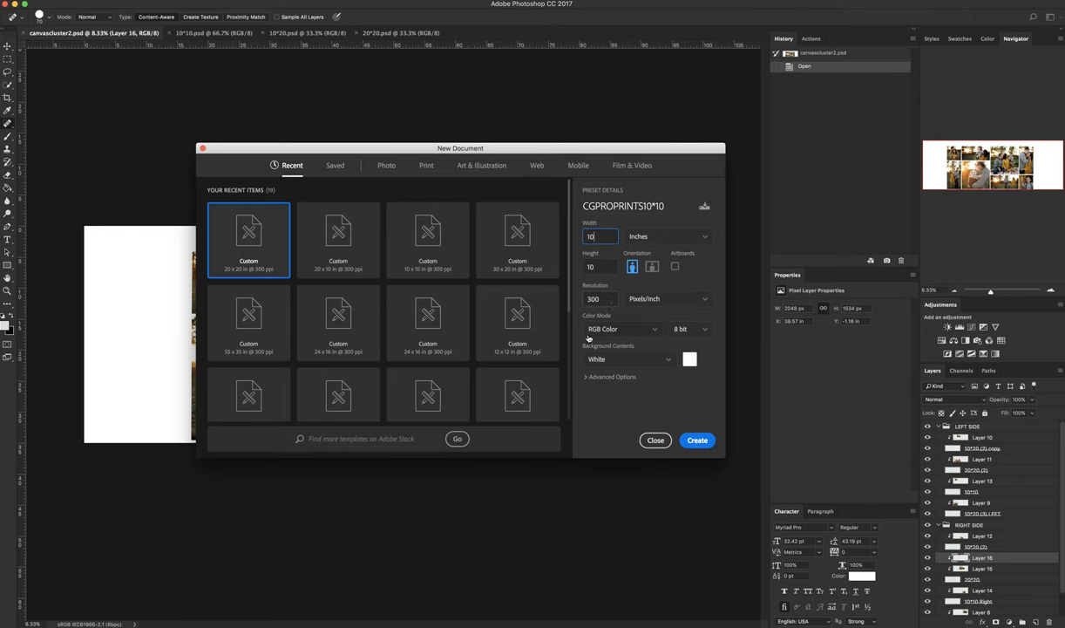
mouse_move(698, 338)
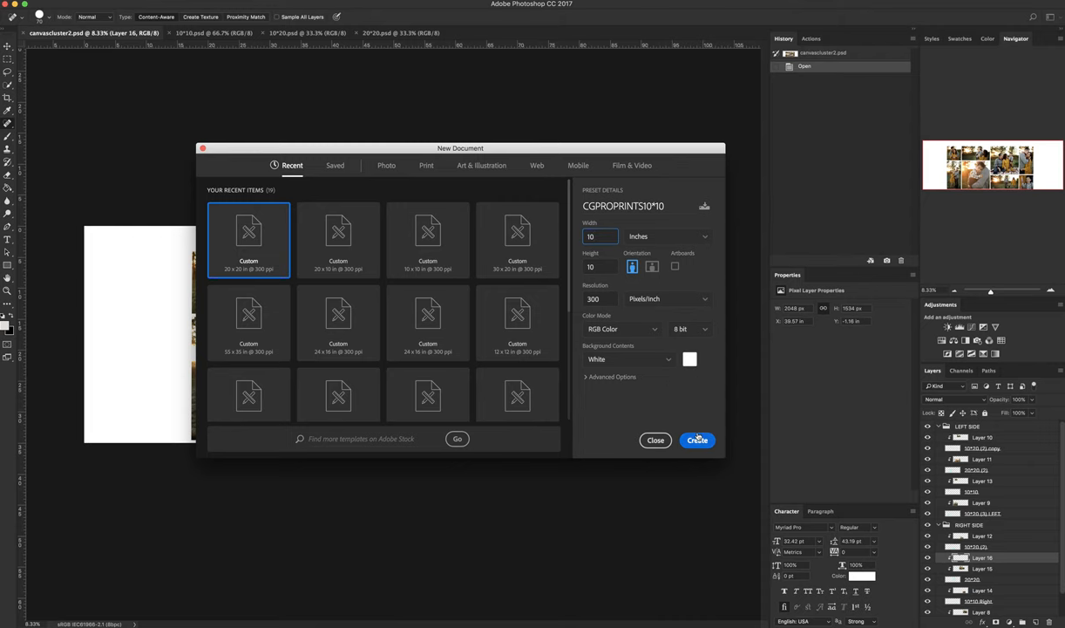
left_click(698, 439)
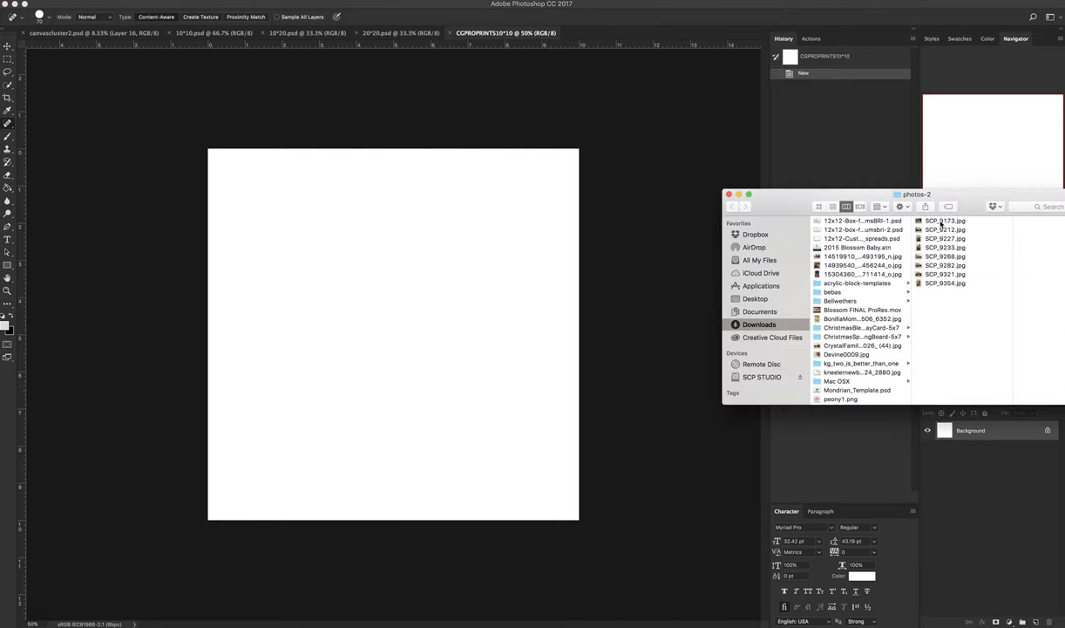
Step: Pick the couple photo SCP_9321.jpg from the photos-2 folder to place in the document
left_click(932, 221)
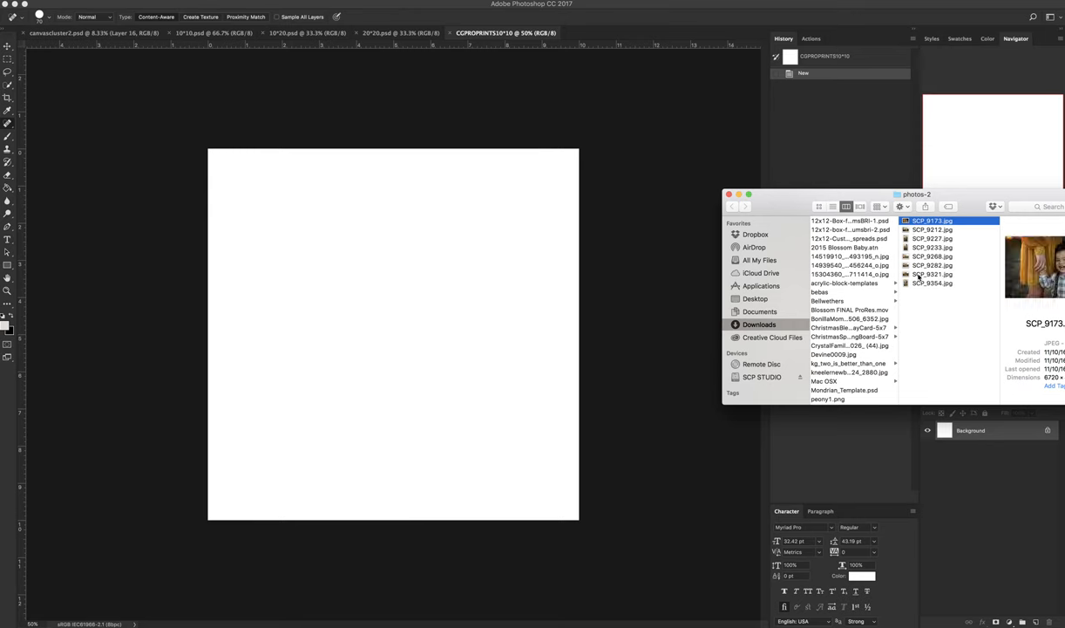
left_click(933, 274)
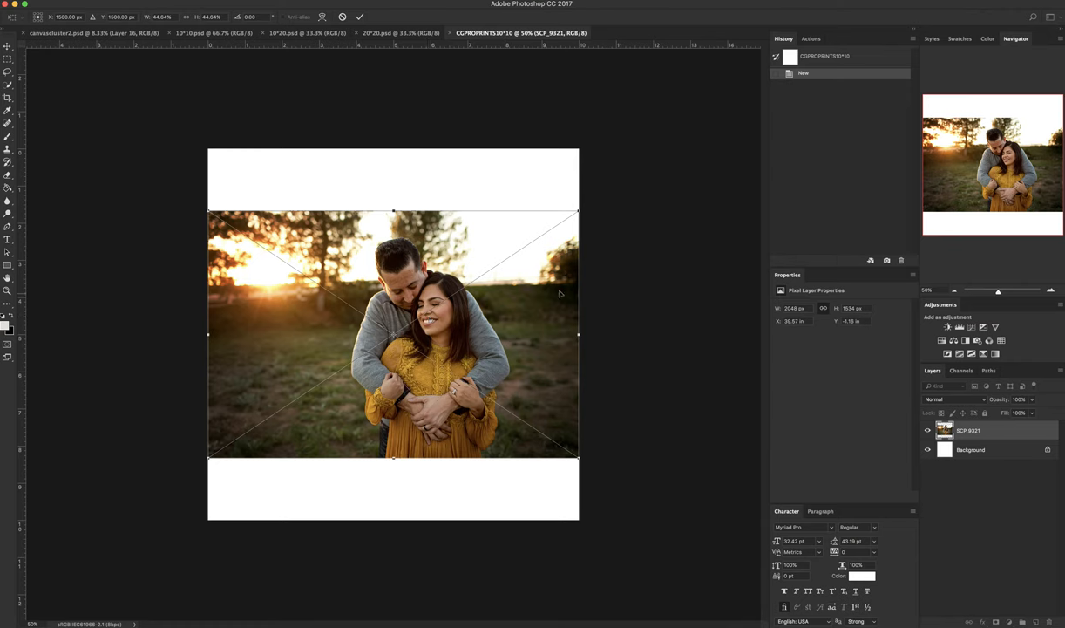
mouse_move(355, 176)
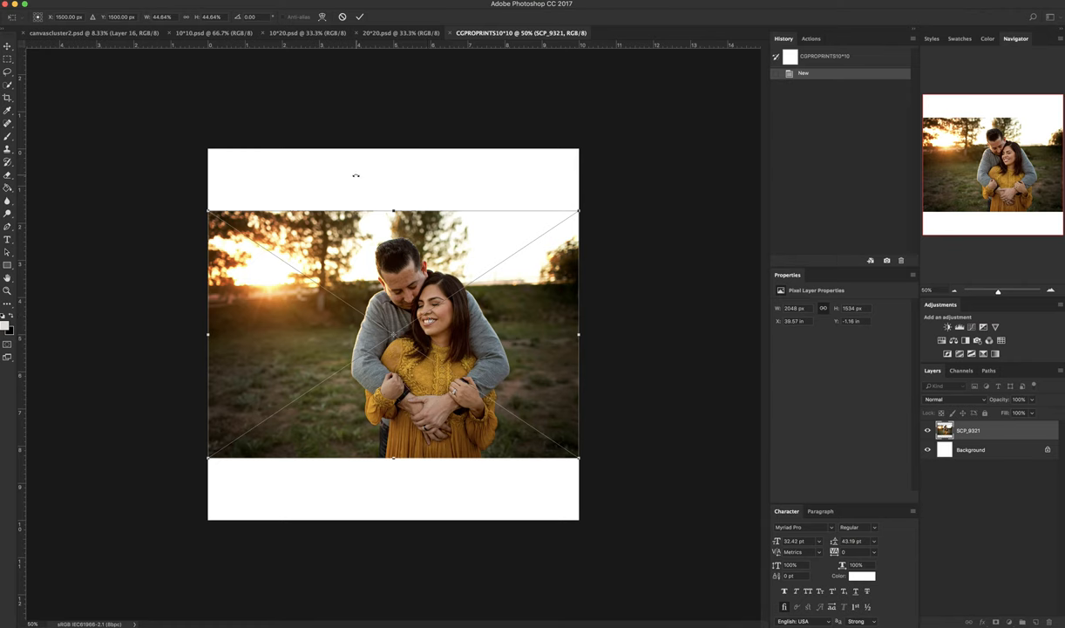
mouse_move(498, 297)
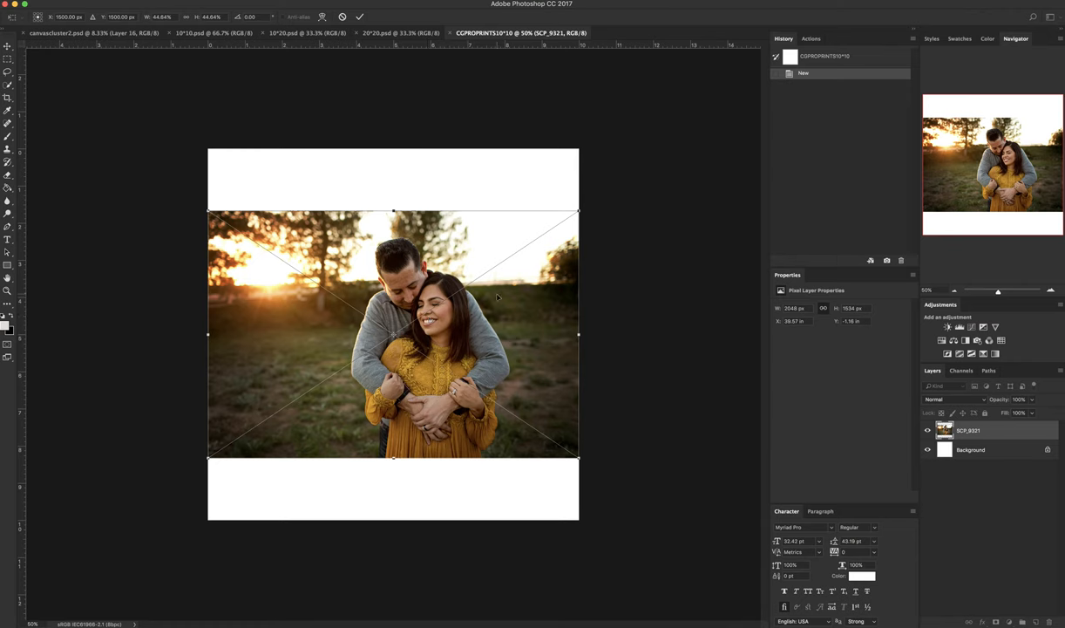
mouse_move(212, 227)
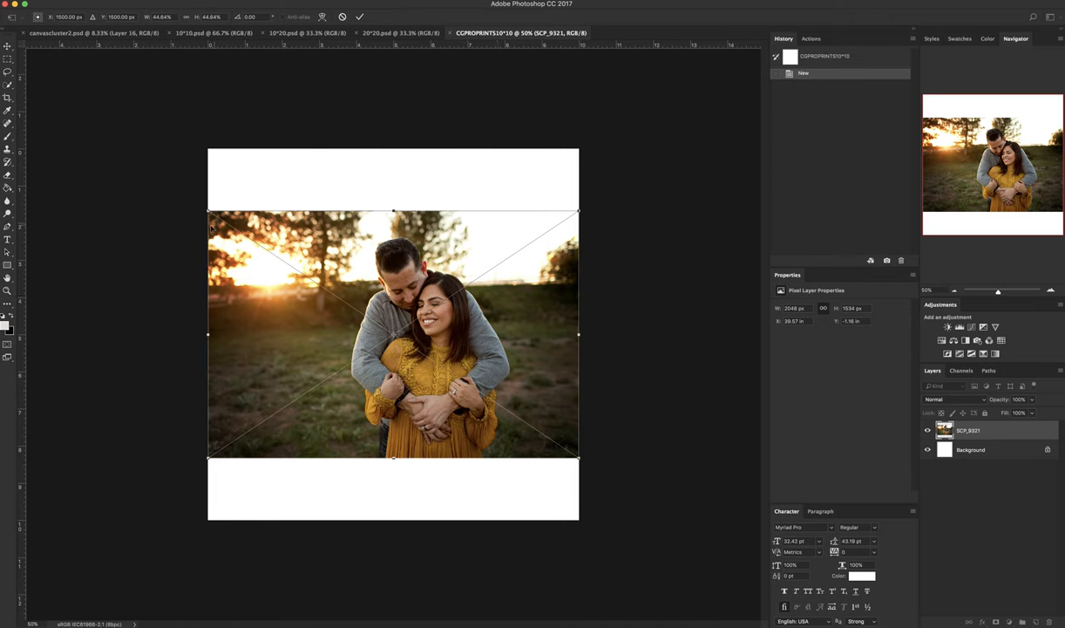
mouse_move(475, 209)
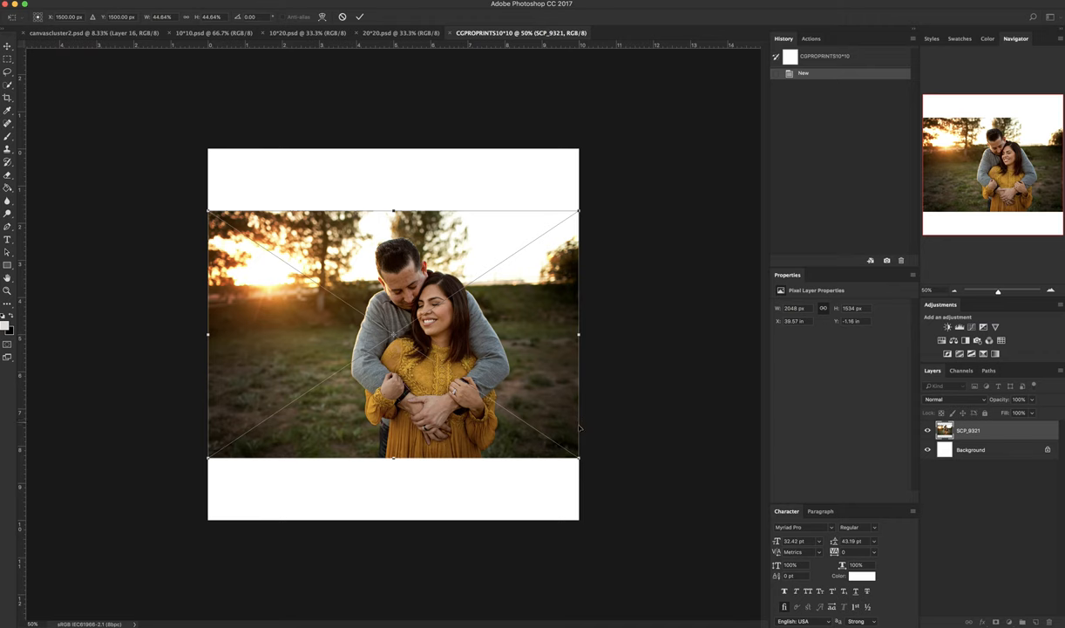
mouse_move(206, 460)
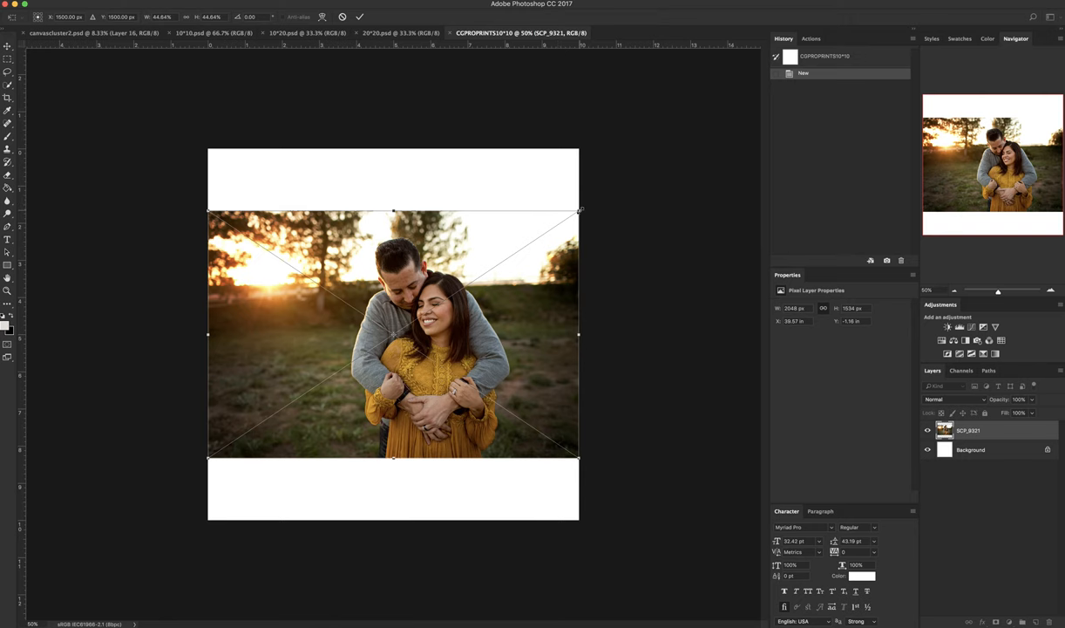
Step: Scale the couple photo up until it covers the whole 10 x 10 inch canvas
left_click_drag(580, 209, 729, 111)
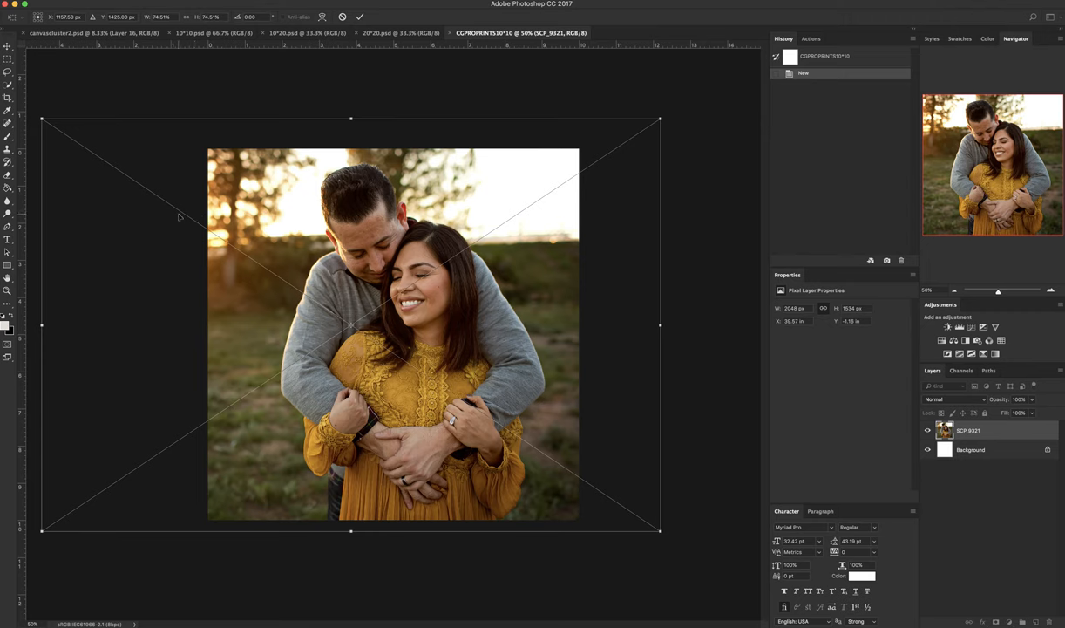
mouse_move(561, 264)
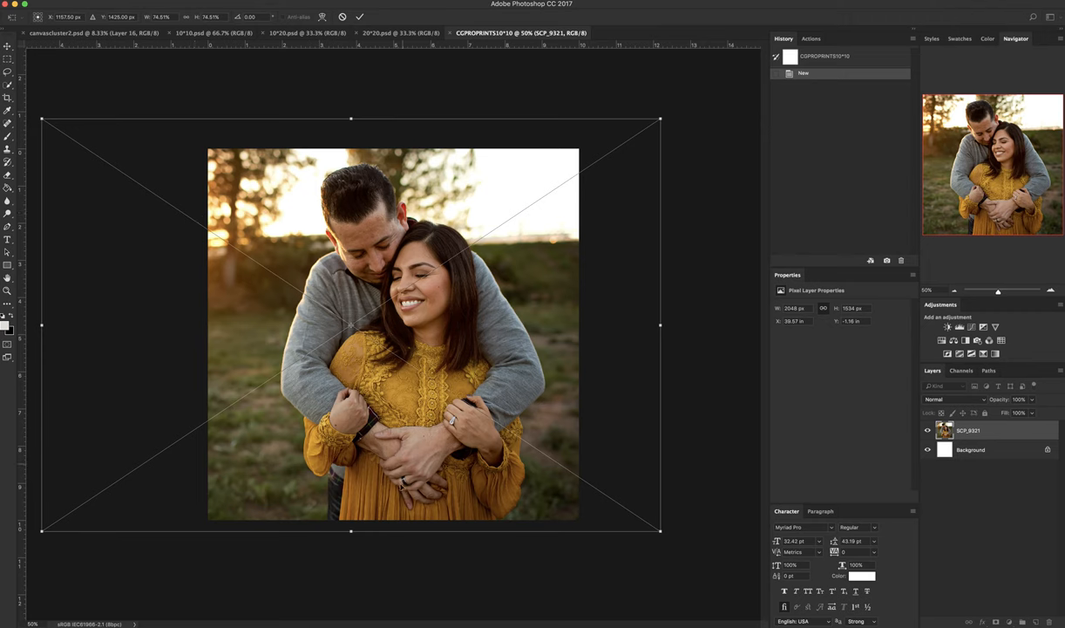
mouse_move(488, 409)
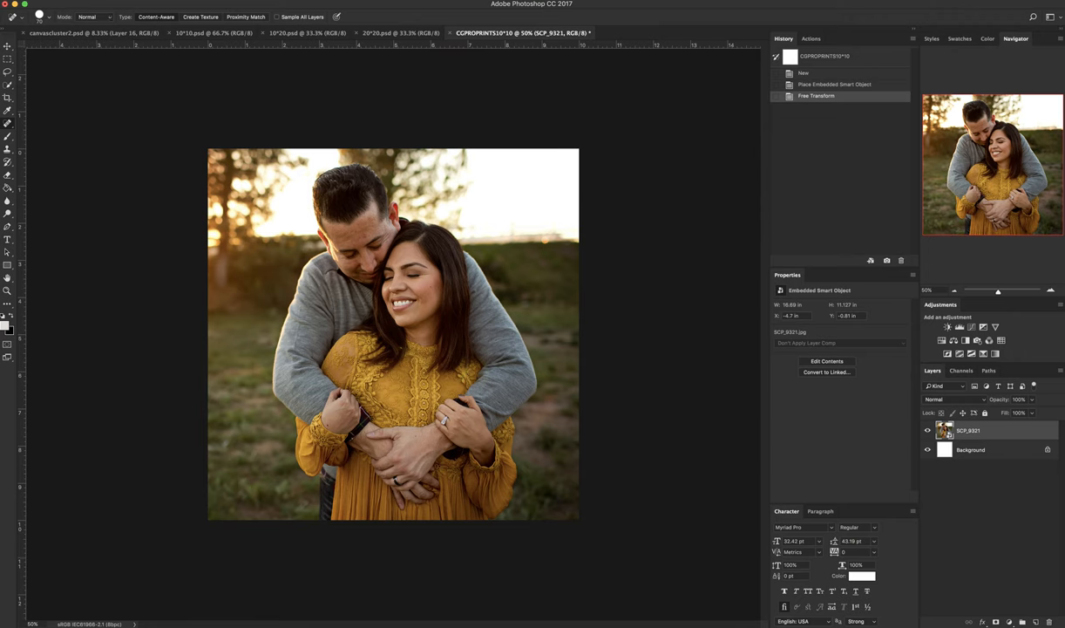
Step: Resize the canvas to 13 x 13 inches with a white extension colour
left_click(26, 6)
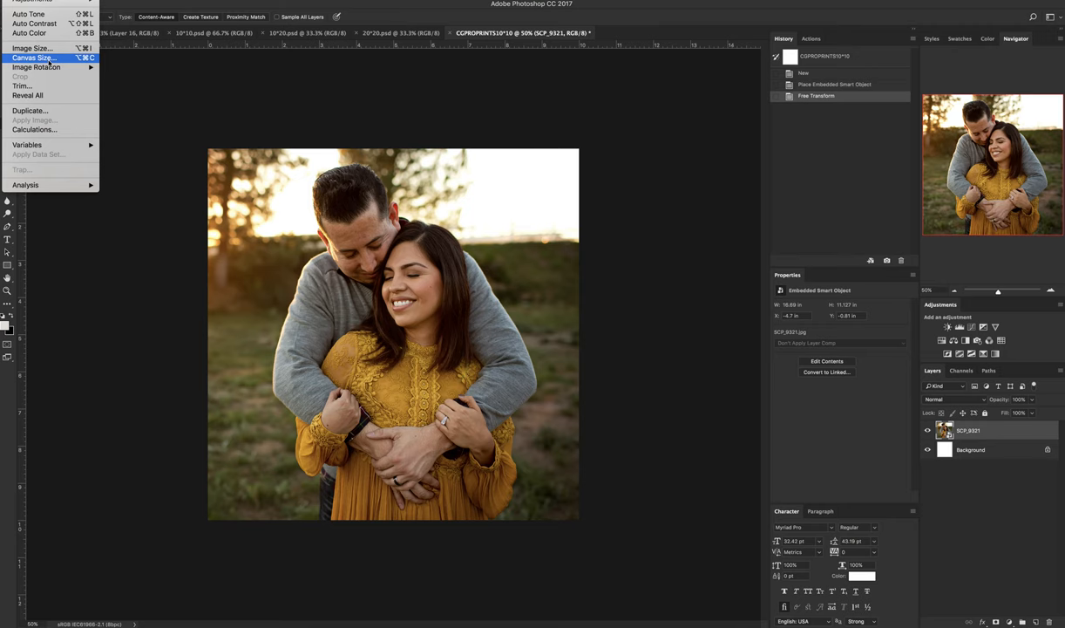
left_click(34, 58)
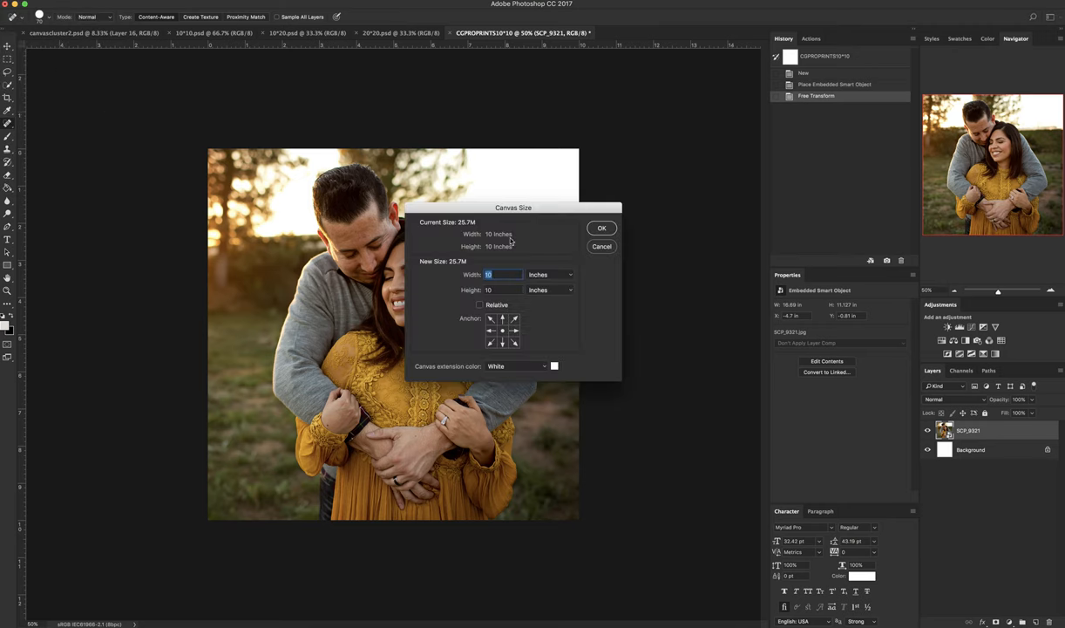
left_click_drag(513, 207, 586, 204)
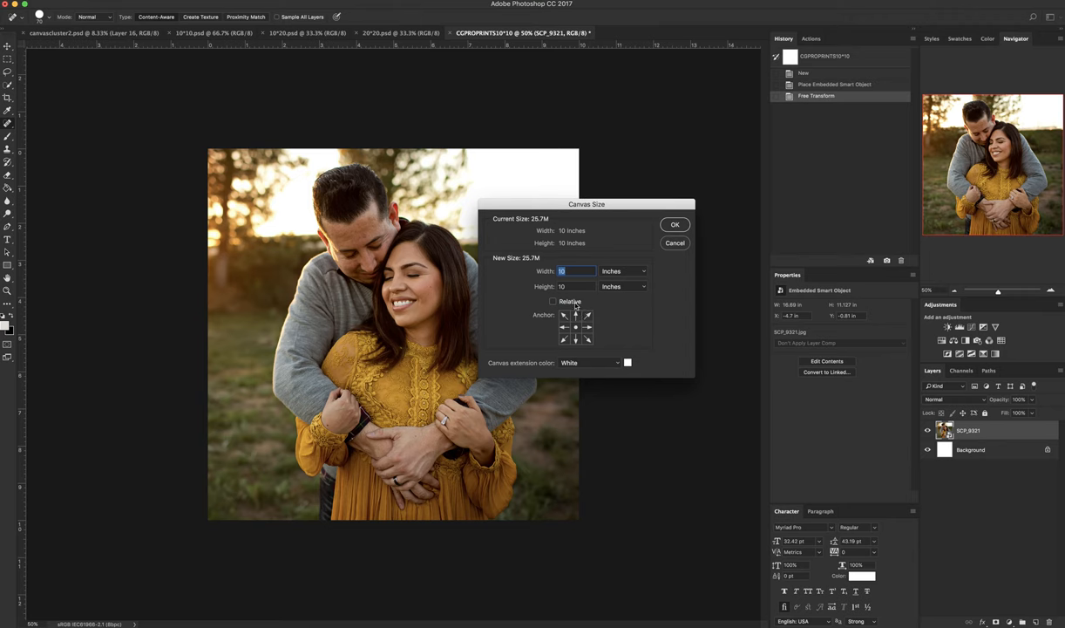
mouse_move(570, 303)
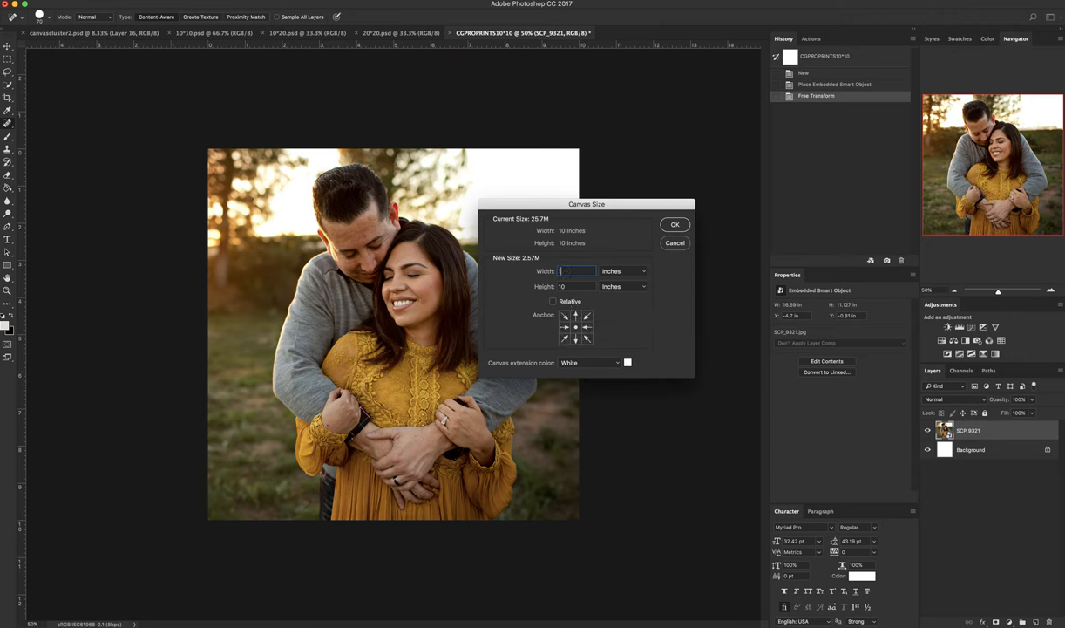
type("13")
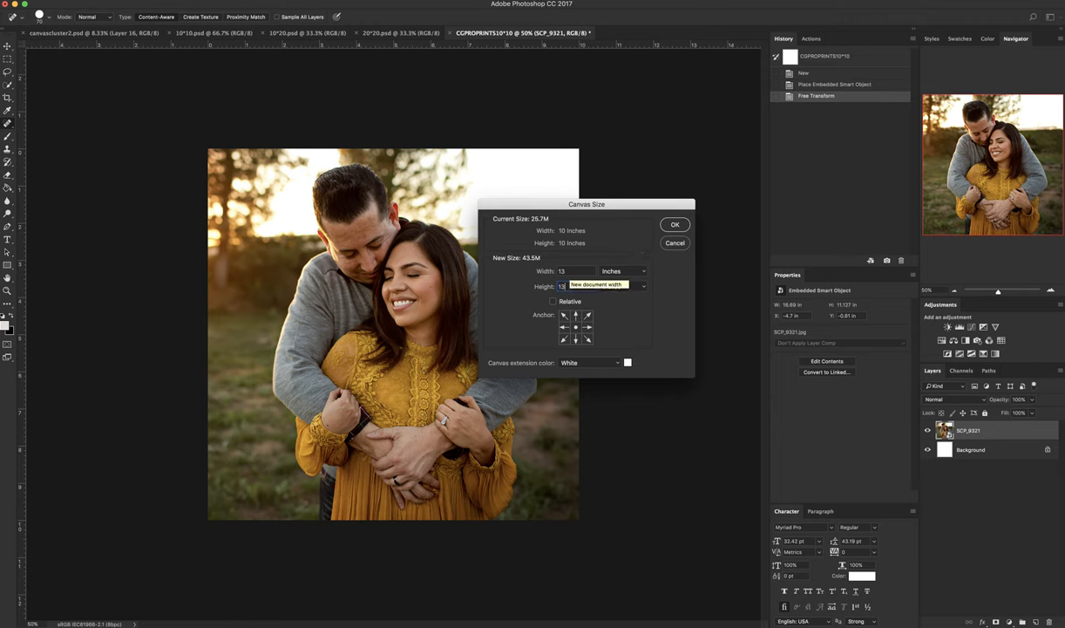
left_click(561, 286)
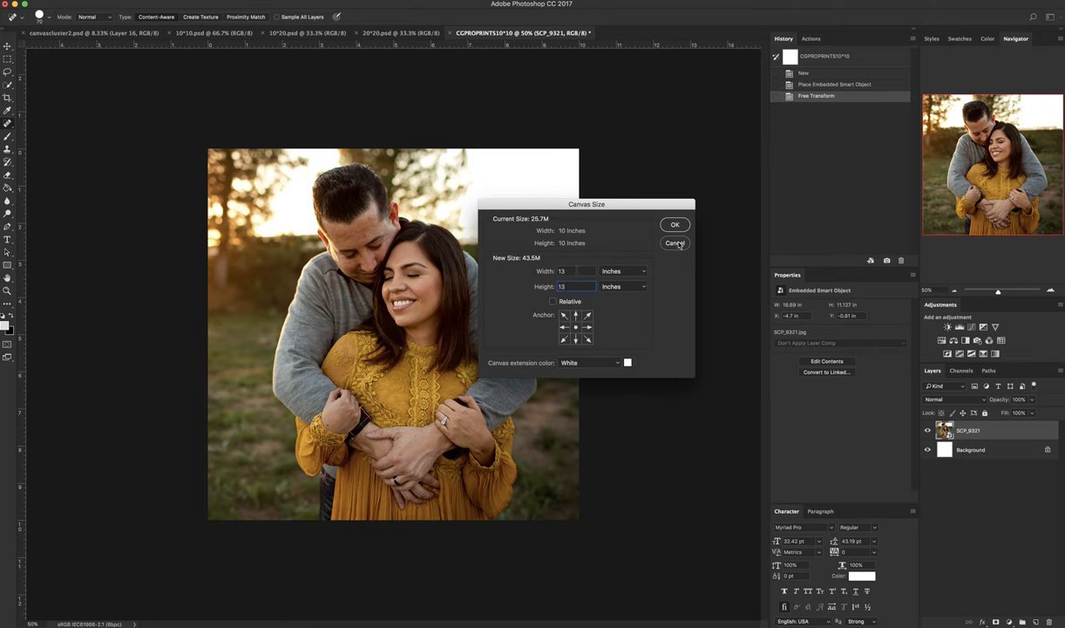
left_click(590, 363)
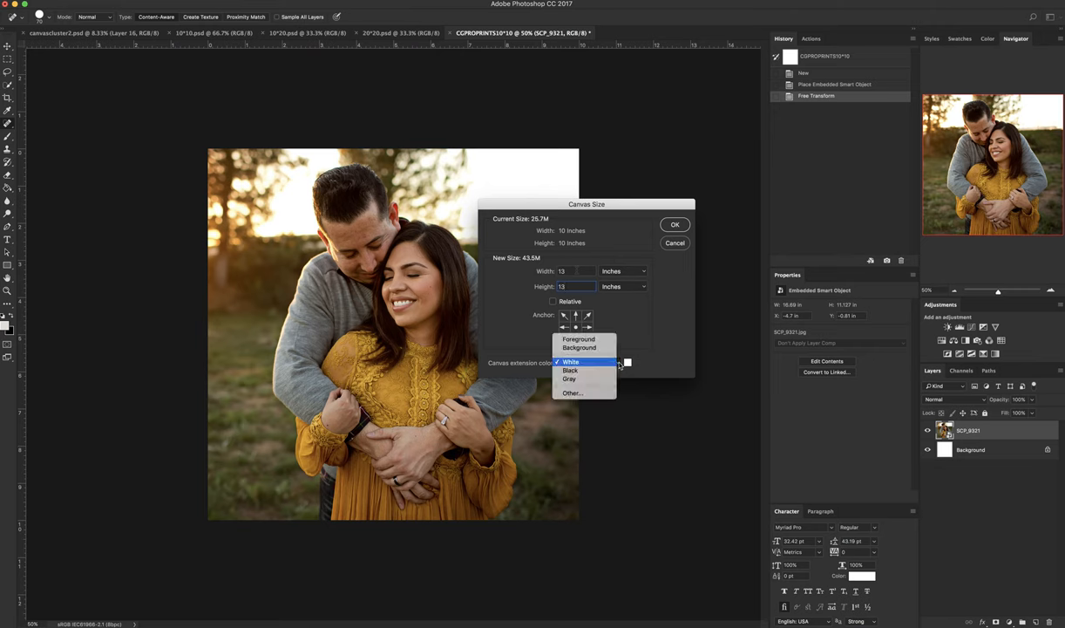
left_click(571, 361)
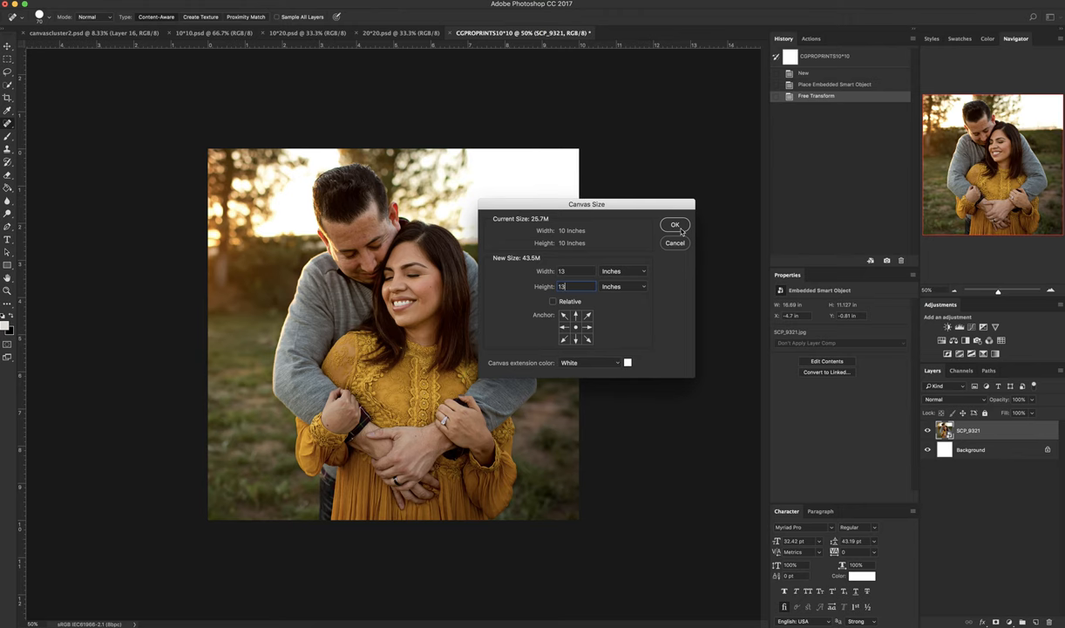
left_click(676, 225)
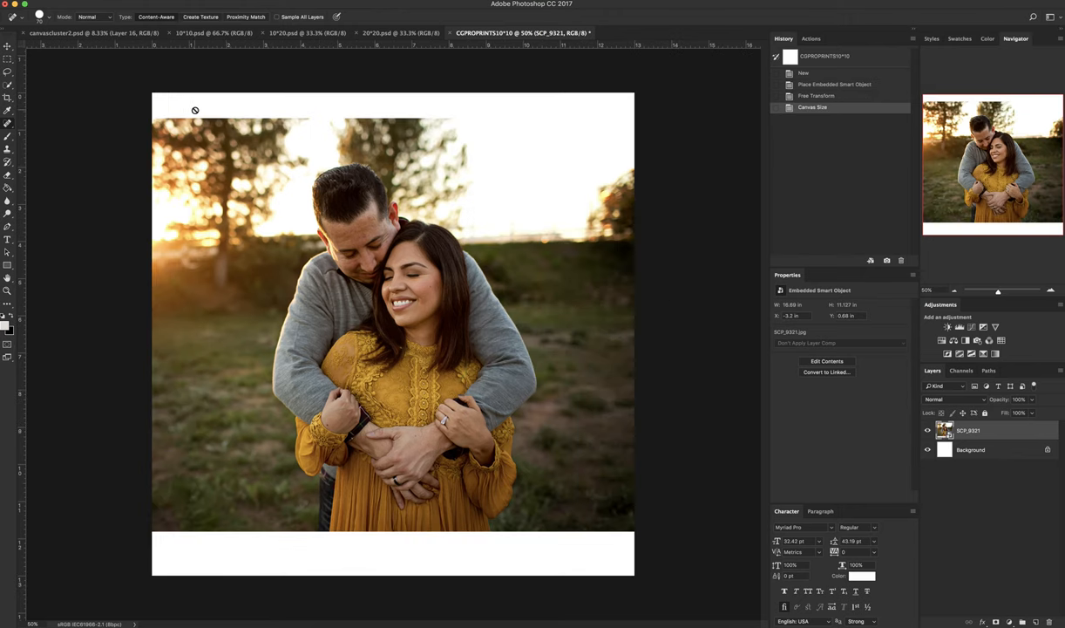
mouse_move(210, 575)
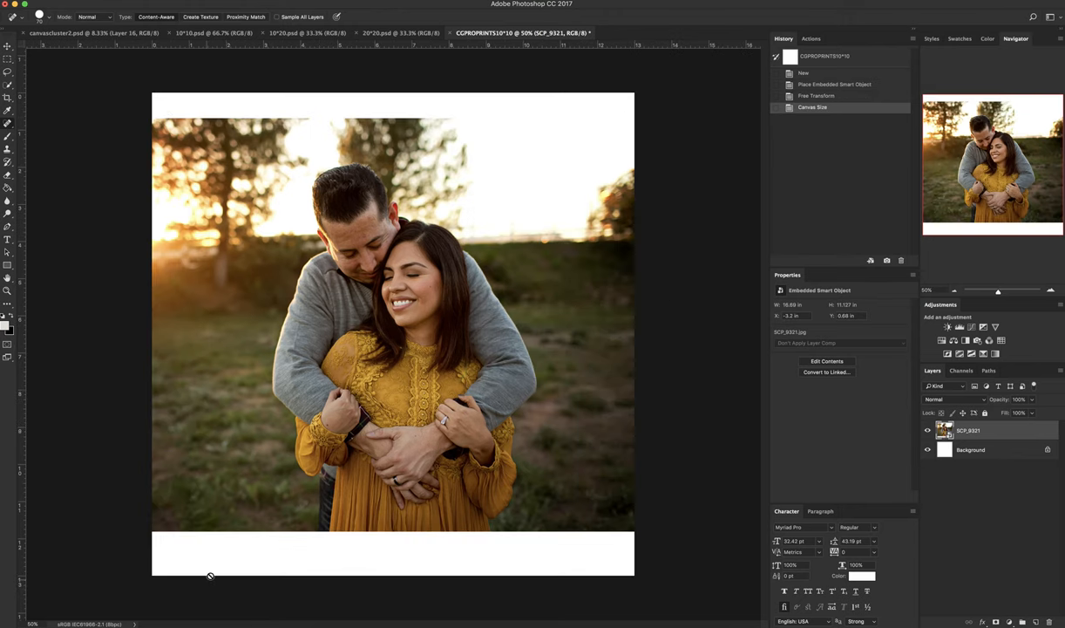
mouse_move(691, 550)
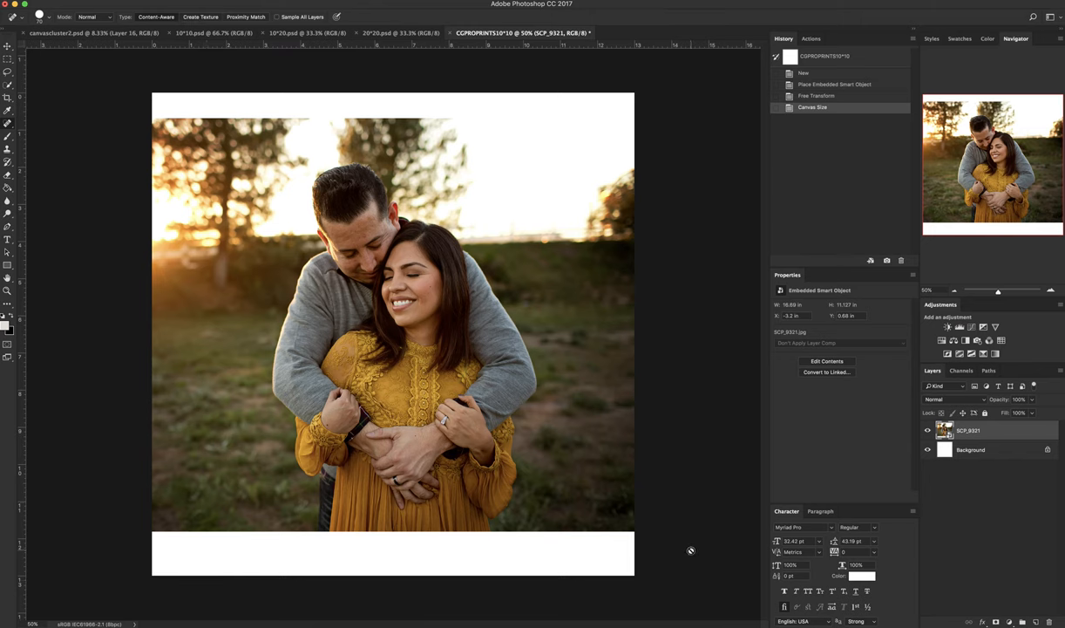
mouse_move(551, 549)
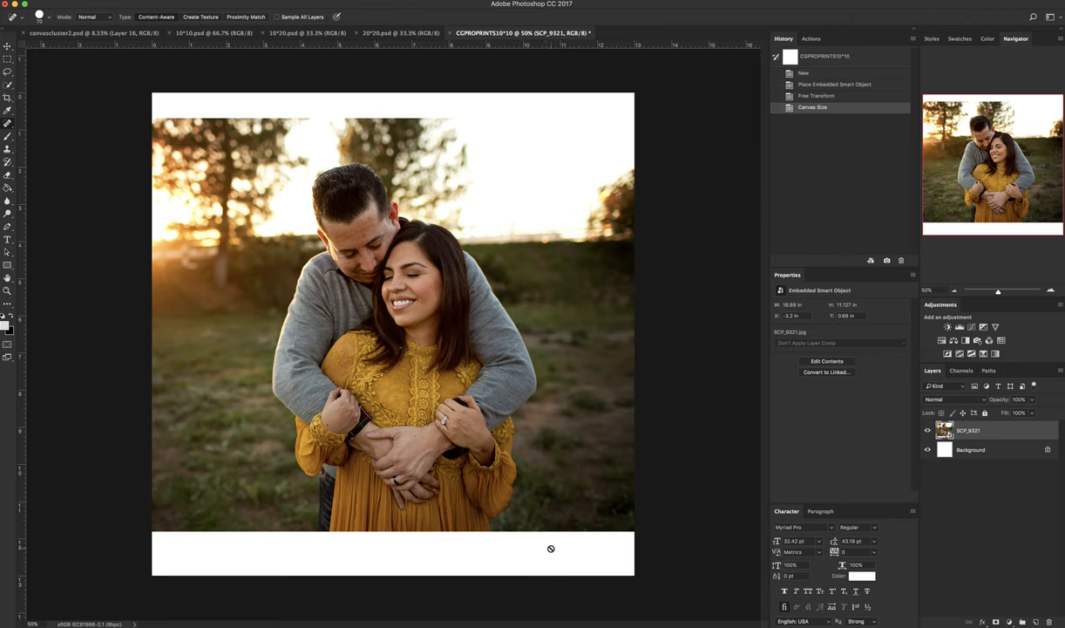
mouse_move(567, 560)
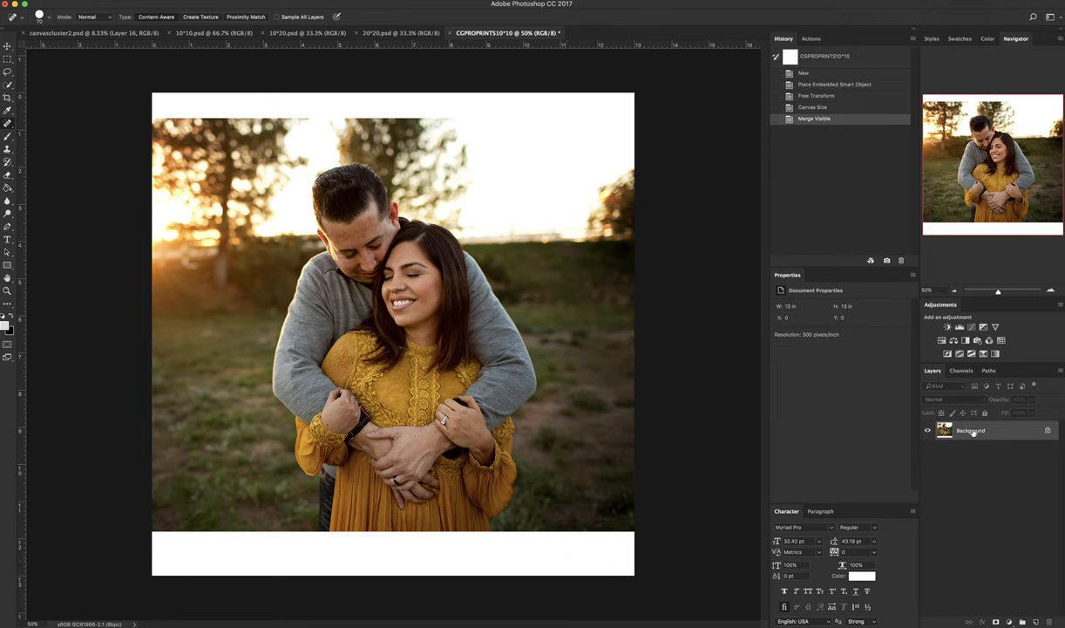
Step: Duplicate the merged photo onto a new Layer 1 with Cmd+J
key("cmd+j")
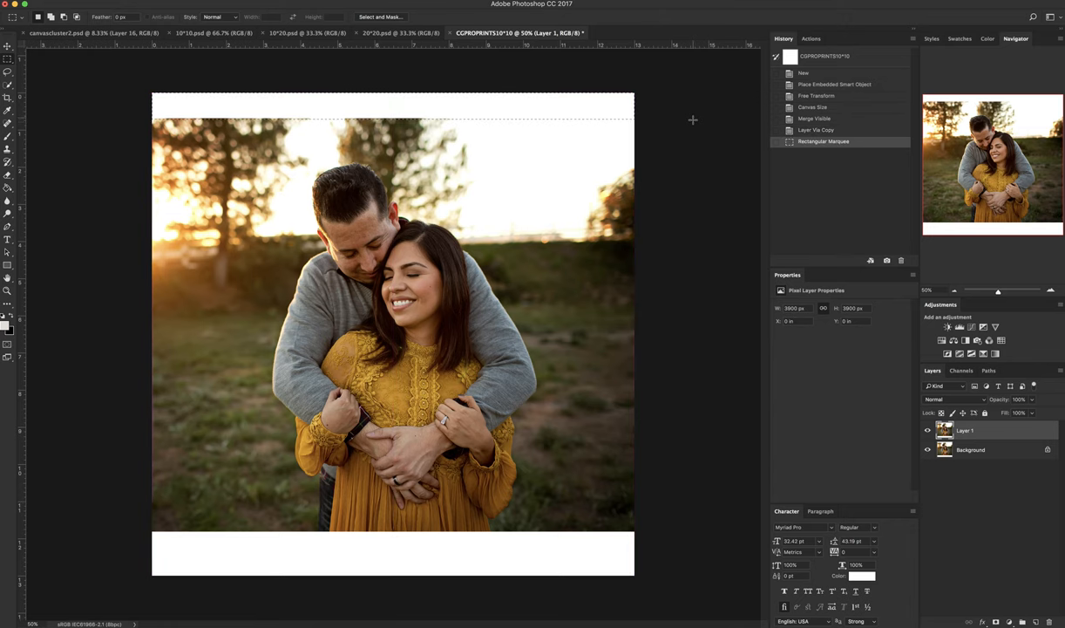
mouse_move(686, 113)
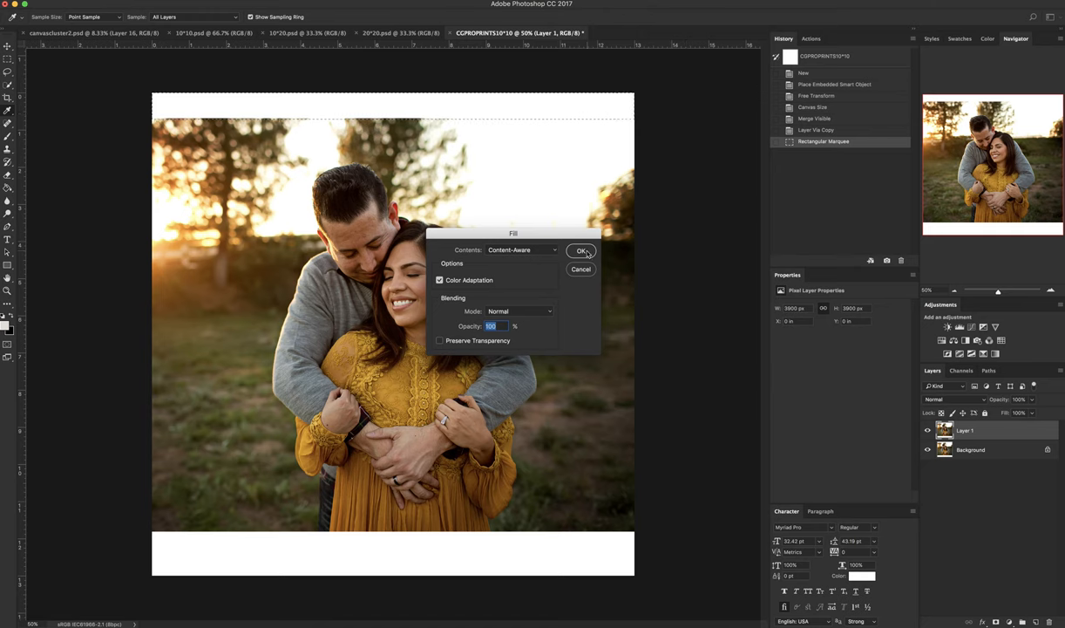
Step: Content-aware fill the top white border with matching trees and sky
left_click(582, 251)
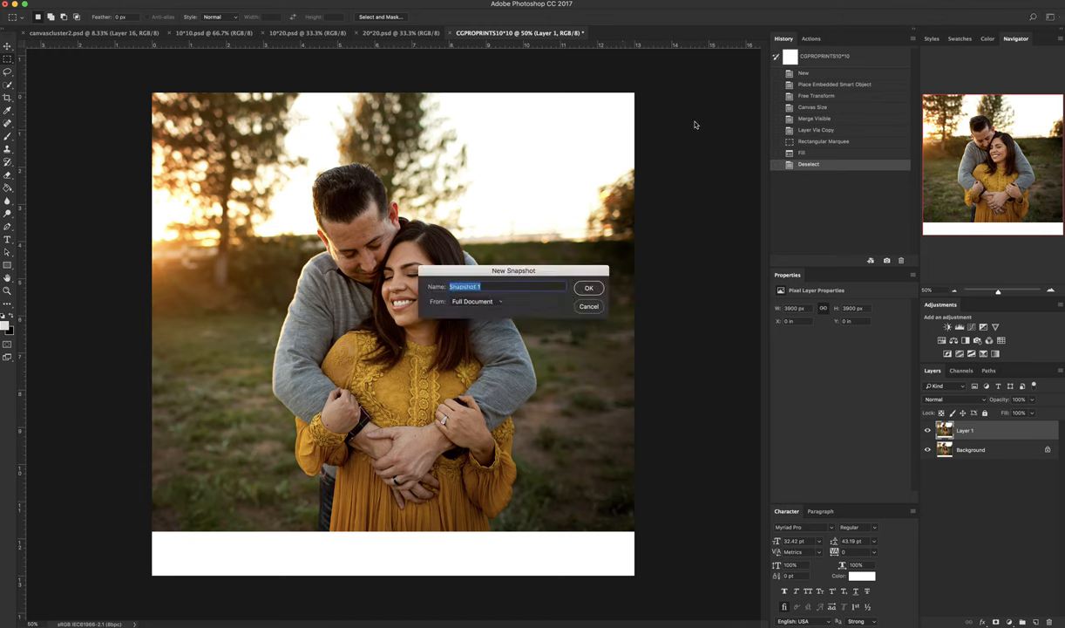
Step: Confirm the new history snapshot as Snapshot 1
left_click(589, 288)
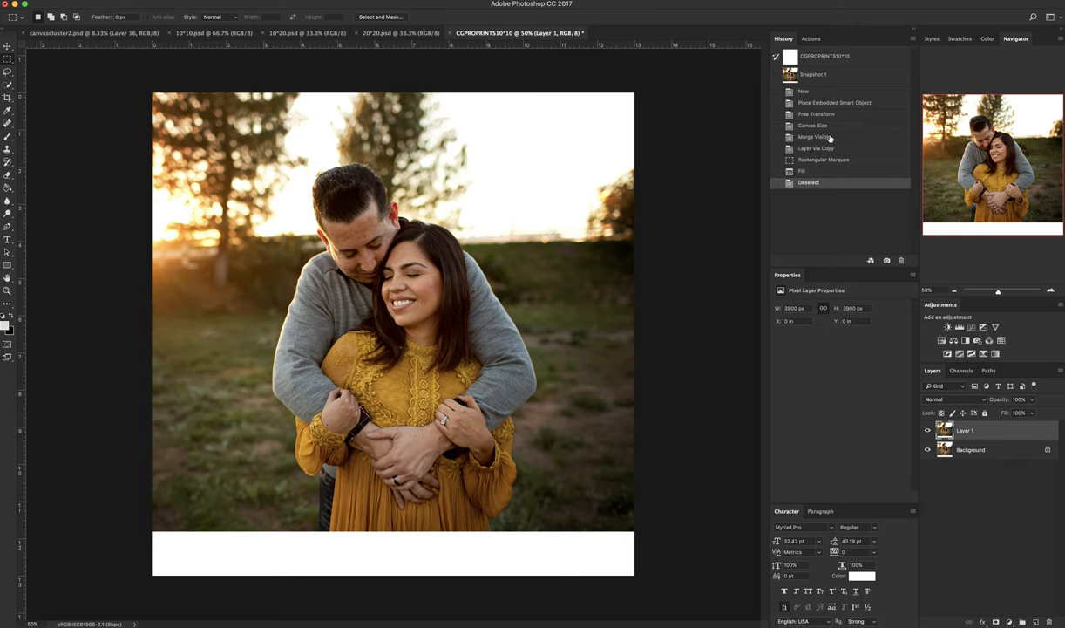
mouse_move(830, 114)
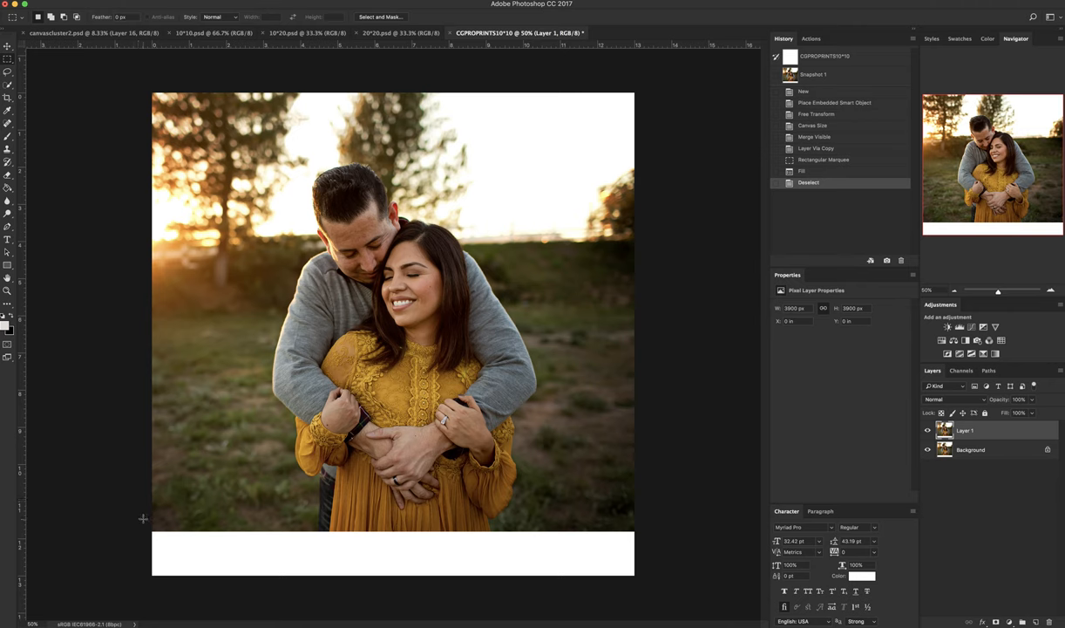
mouse_move(146, 526)
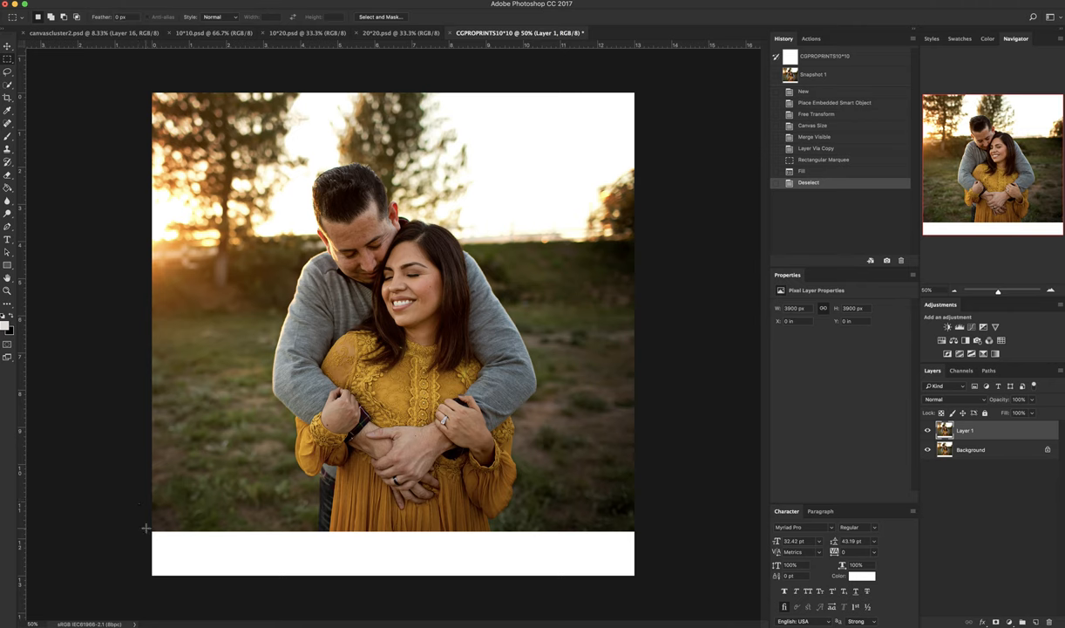
Step: Select the bottom white strip for filling, then start another history snapshot
left_click_drag(153, 529, 501, 575)
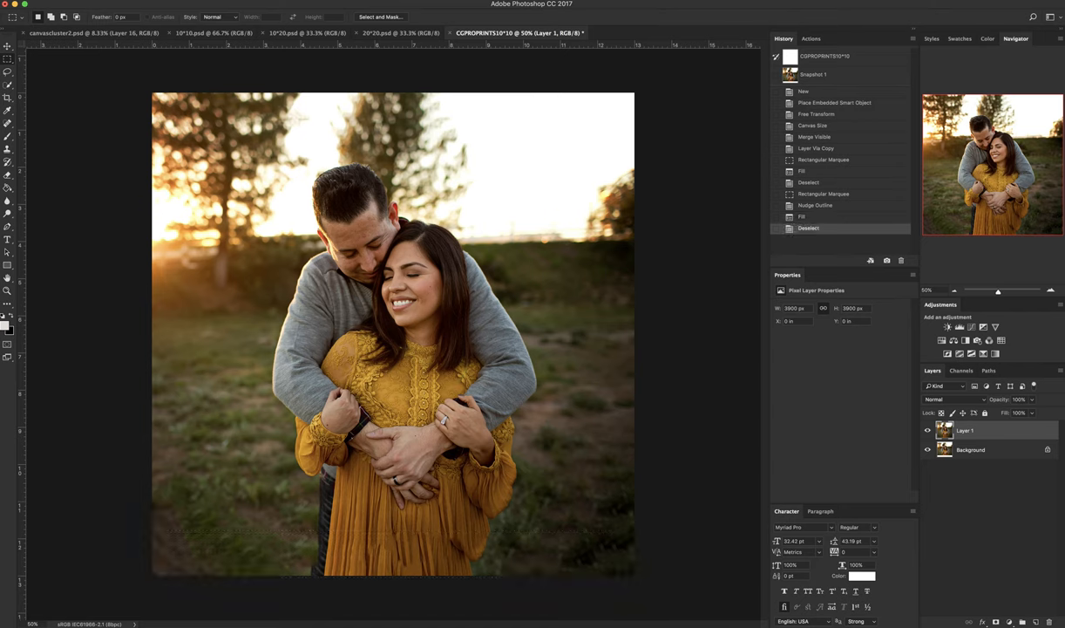
mouse_move(704, 208)
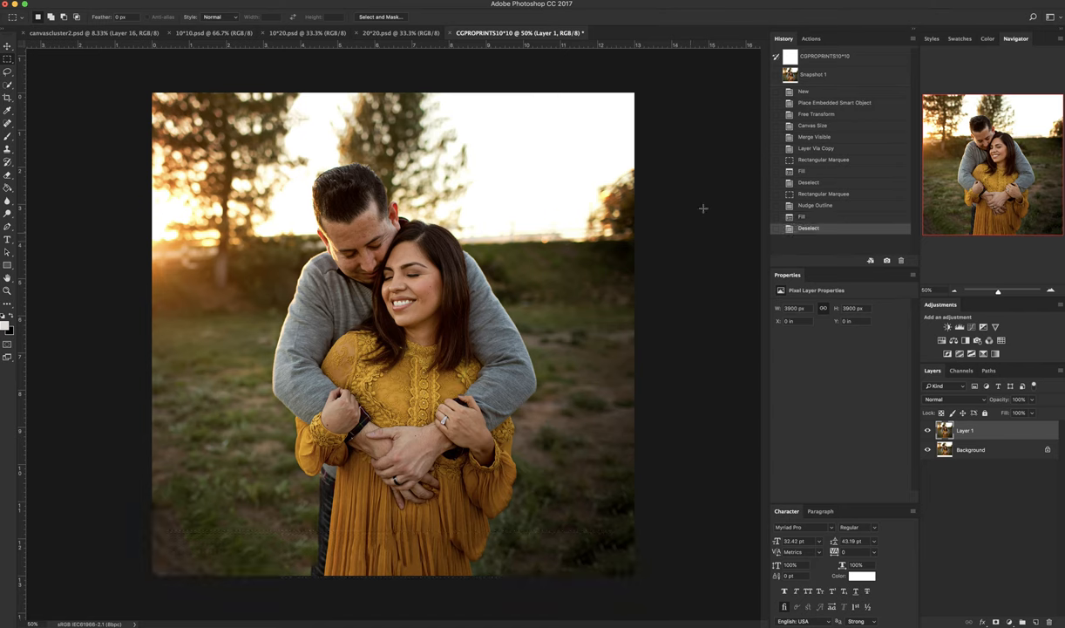
left_click(887, 259)
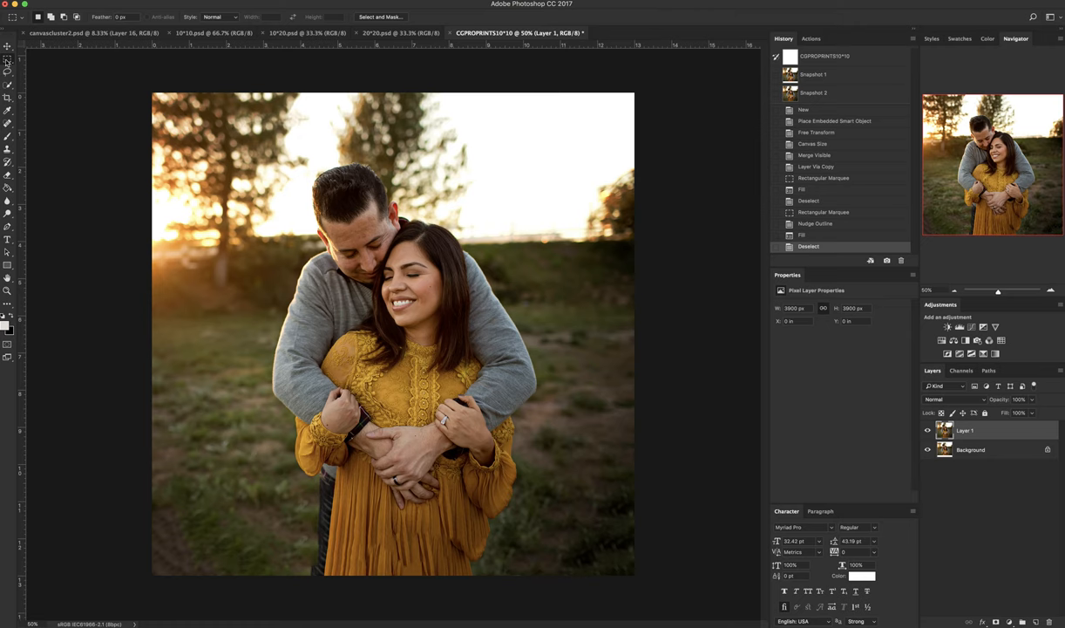
Step: Place a 10 x 10 inch rectangular marquee selection over the photo
left_click(219, 16)
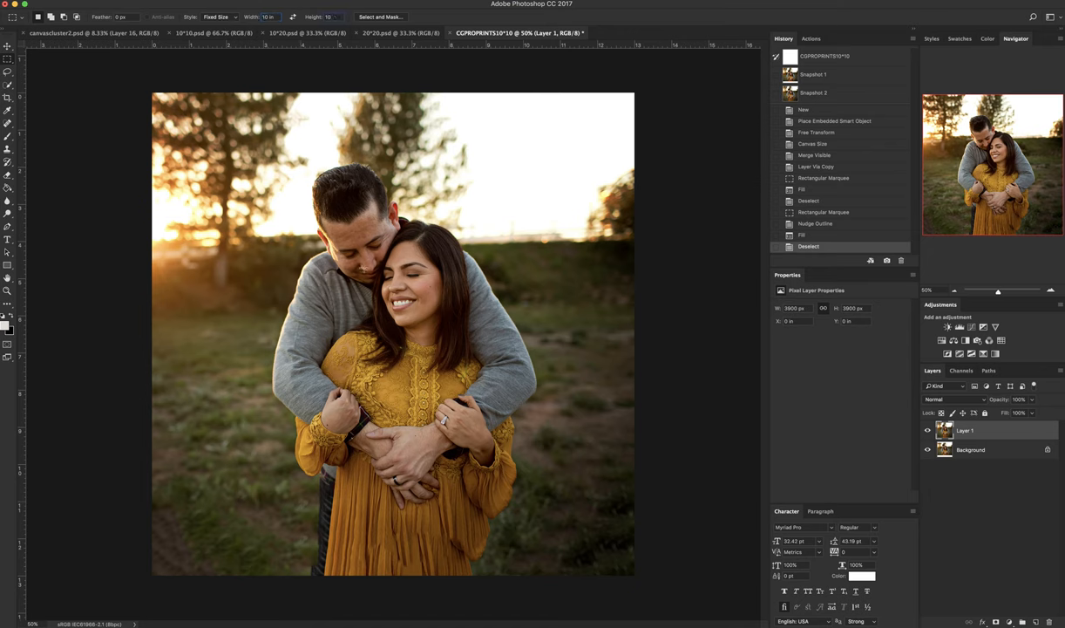
left_click_drag(213, 140, 584, 515)
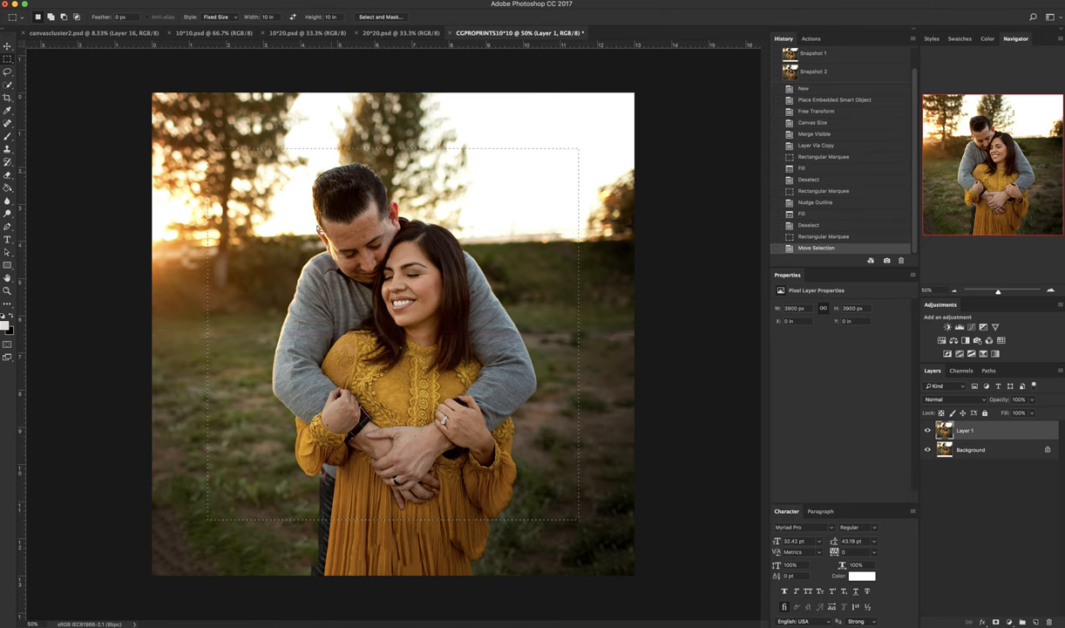
mouse_move(193, 435)
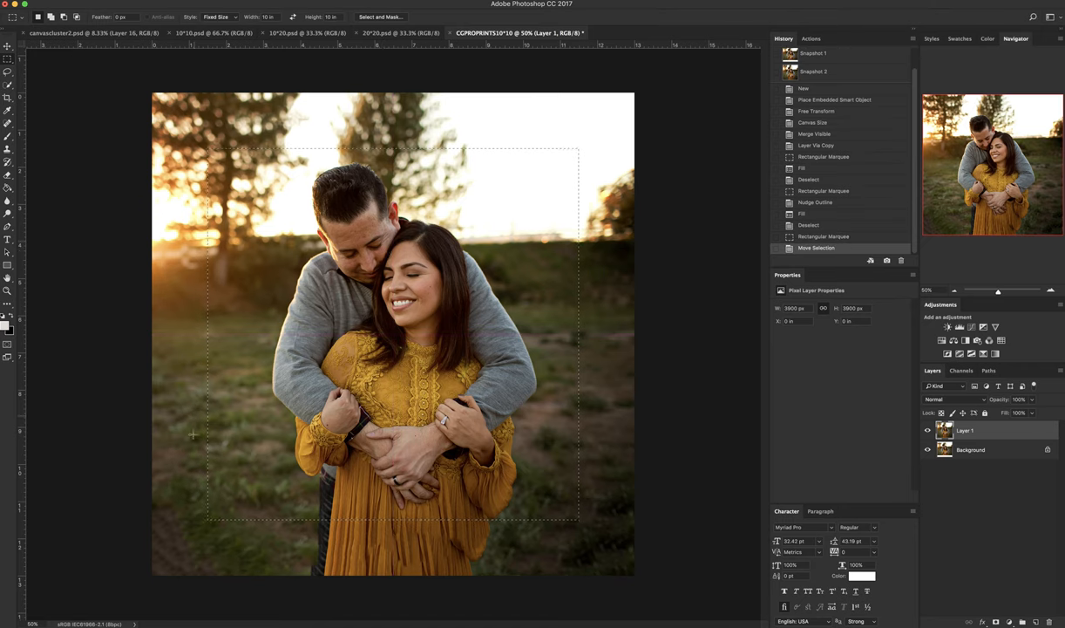
mouse_move(588, 146)
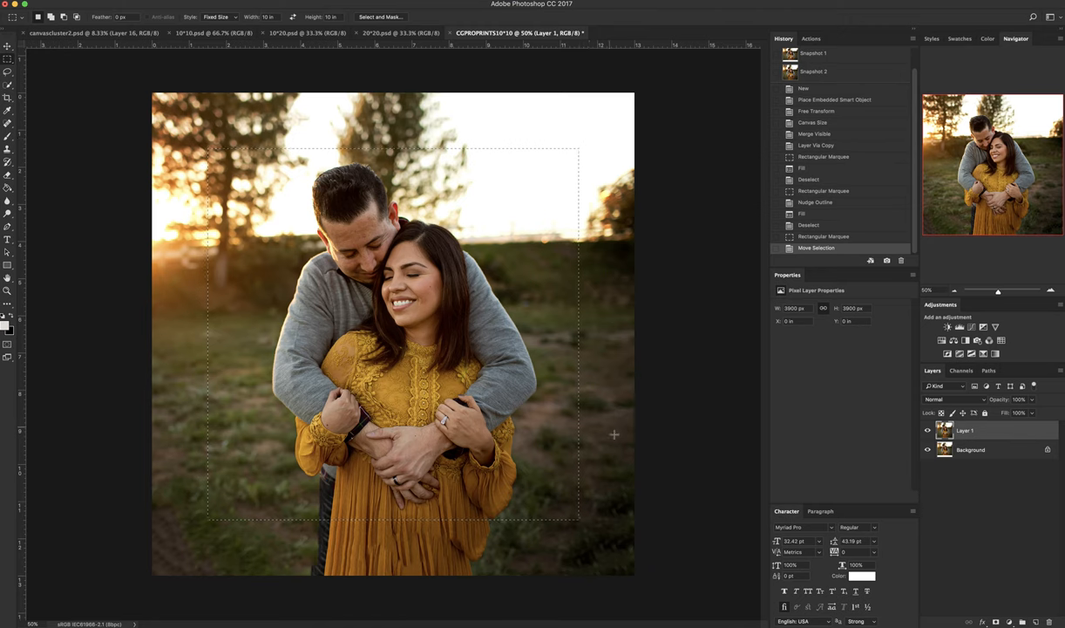
mouse_move(175, 108)
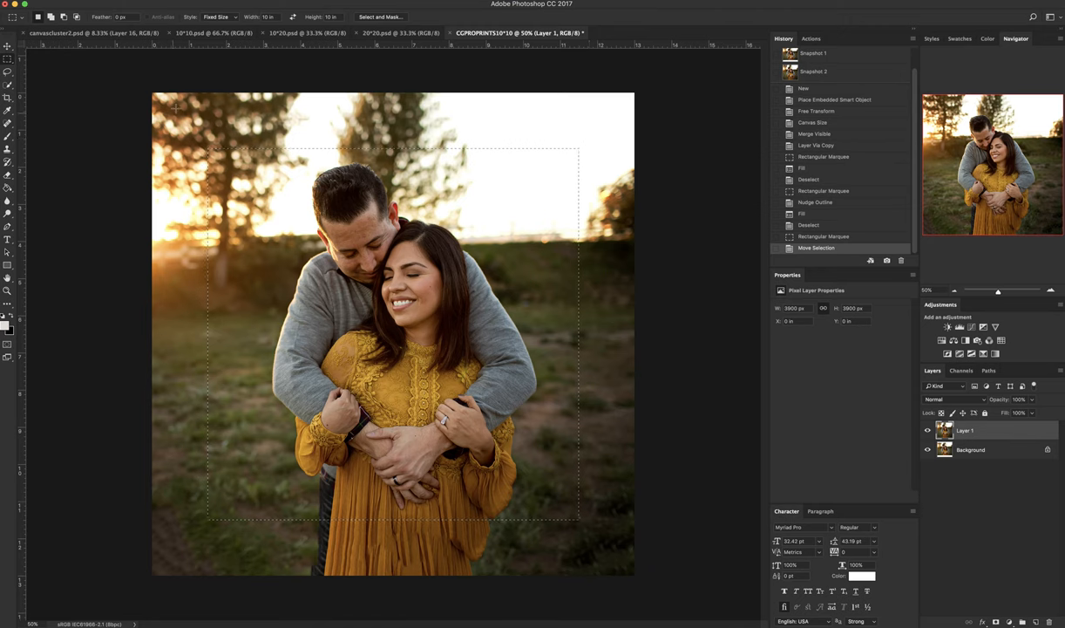
mouse_move(127, 254)
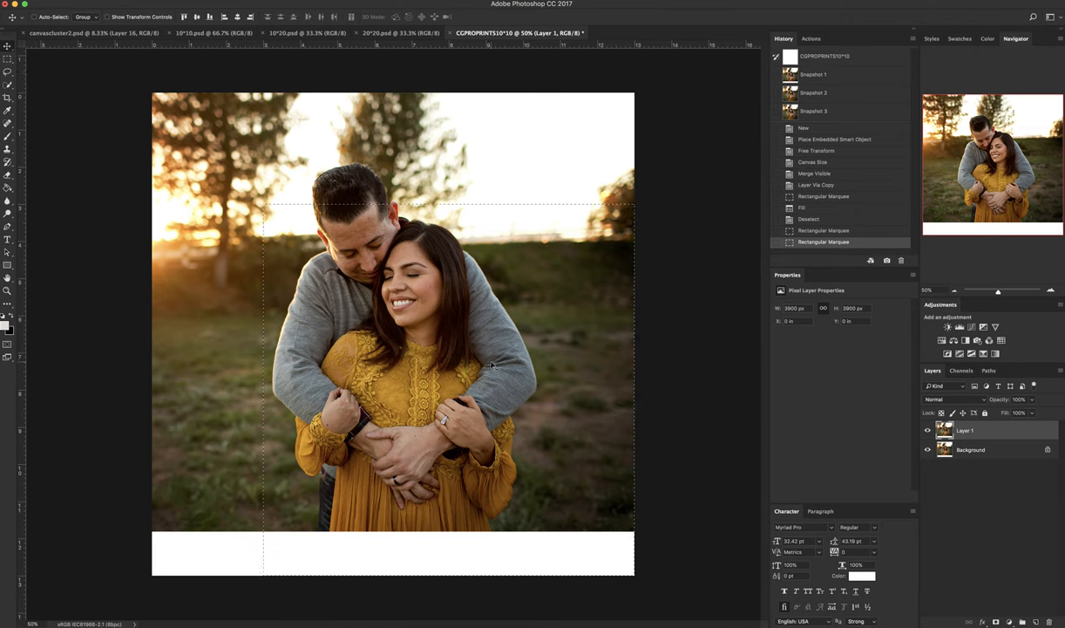
Step: Clear the selection and pick the Rectangular Marquee tool for the bottom strip
key("cmd+d")
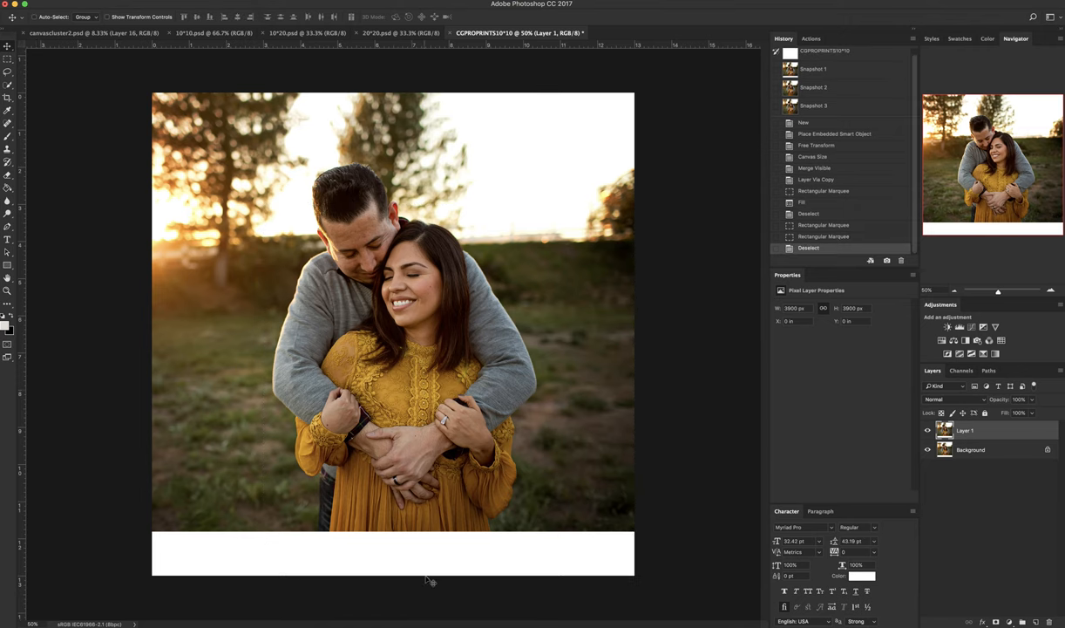
mouse_move(428, 564)
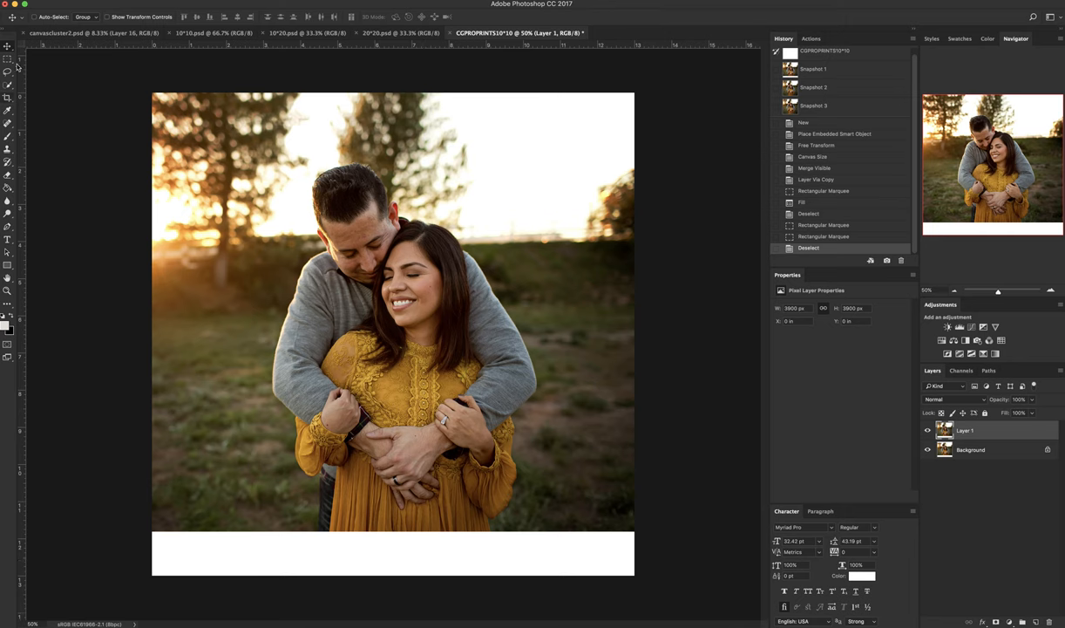
left_click(7, 60)
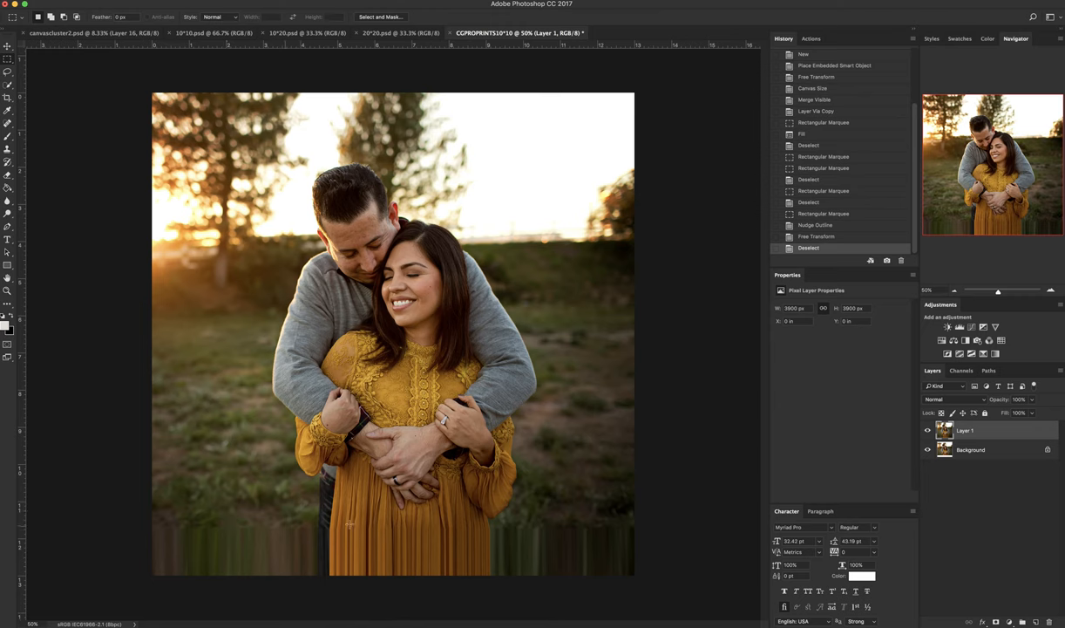
mouse_move(283, 557)
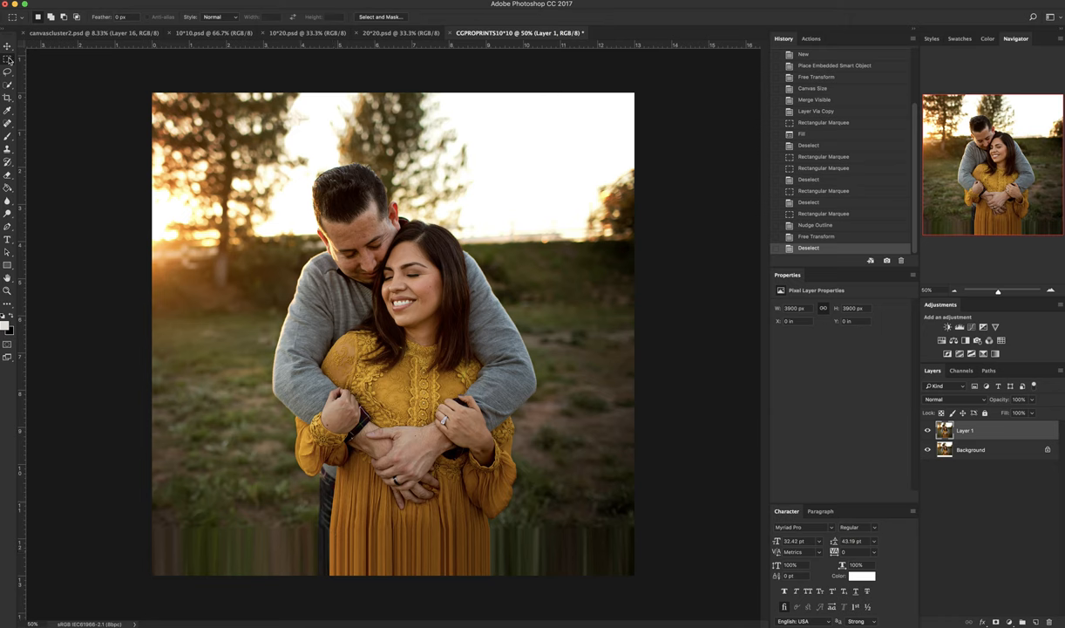
left_click(219, 17)
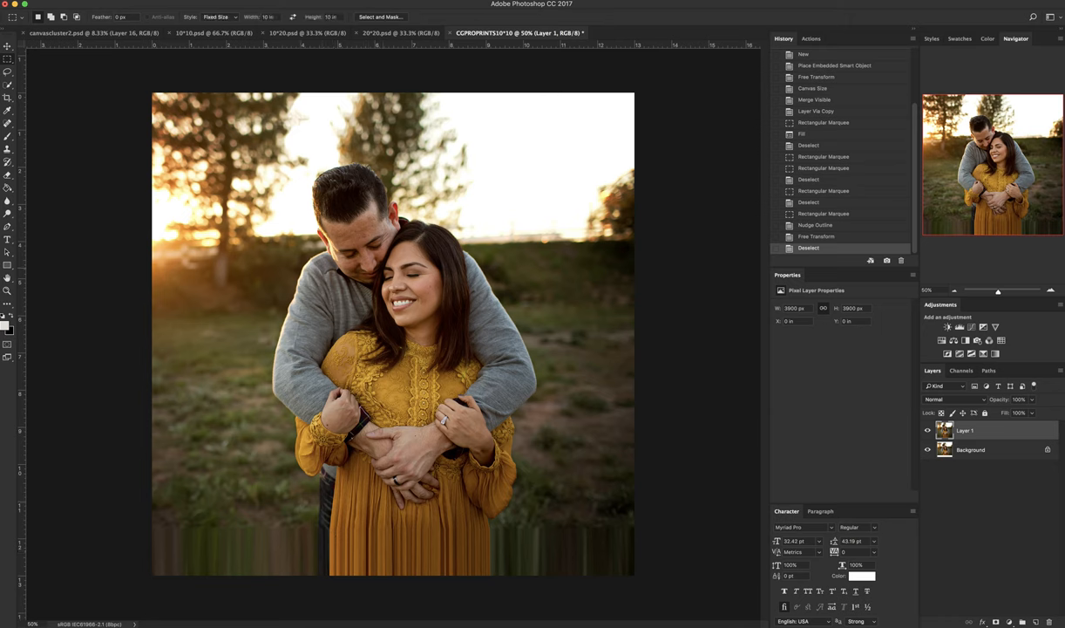
left_click_drag(206, 138, 578, 512)
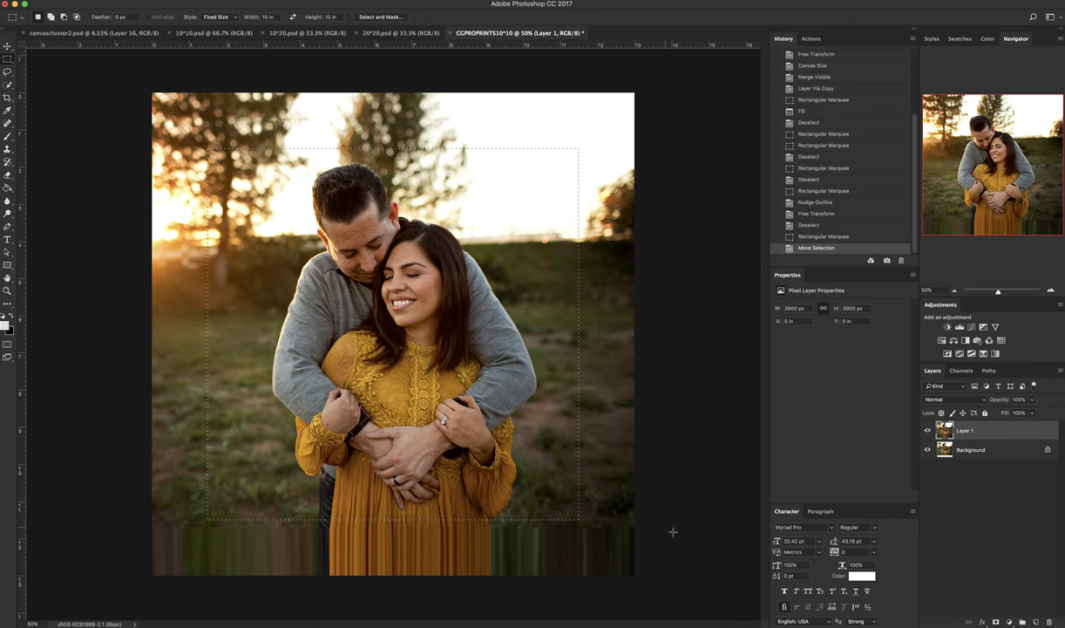
mouse_move(390, 540)
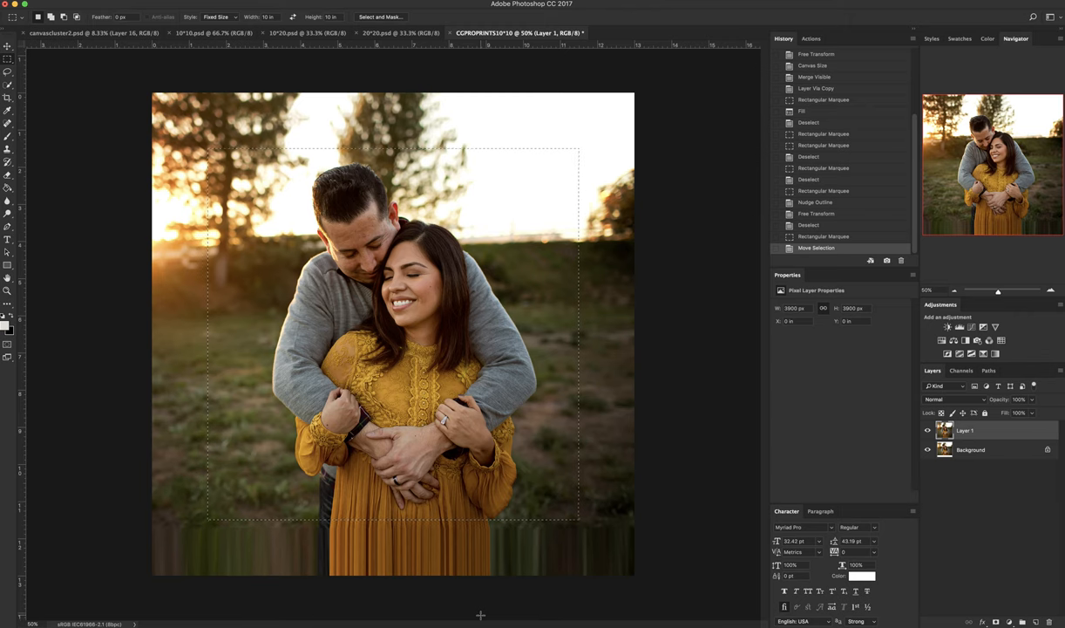
key("cmd+d")
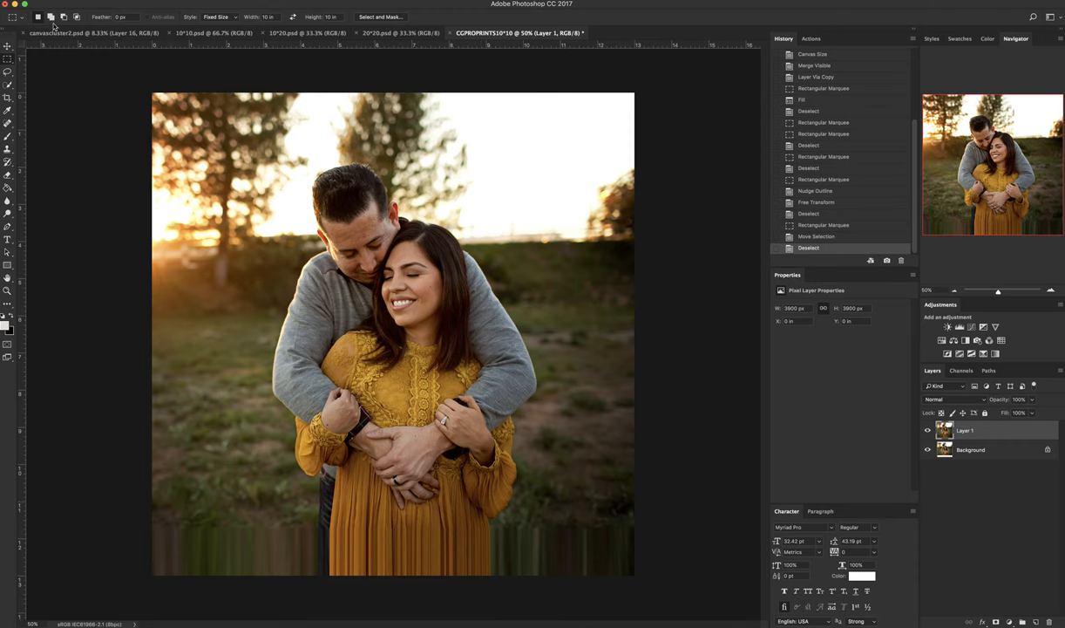
Step: Create a new blank document, 10 inches wide by 20 inches tall
left_click(57, 32)
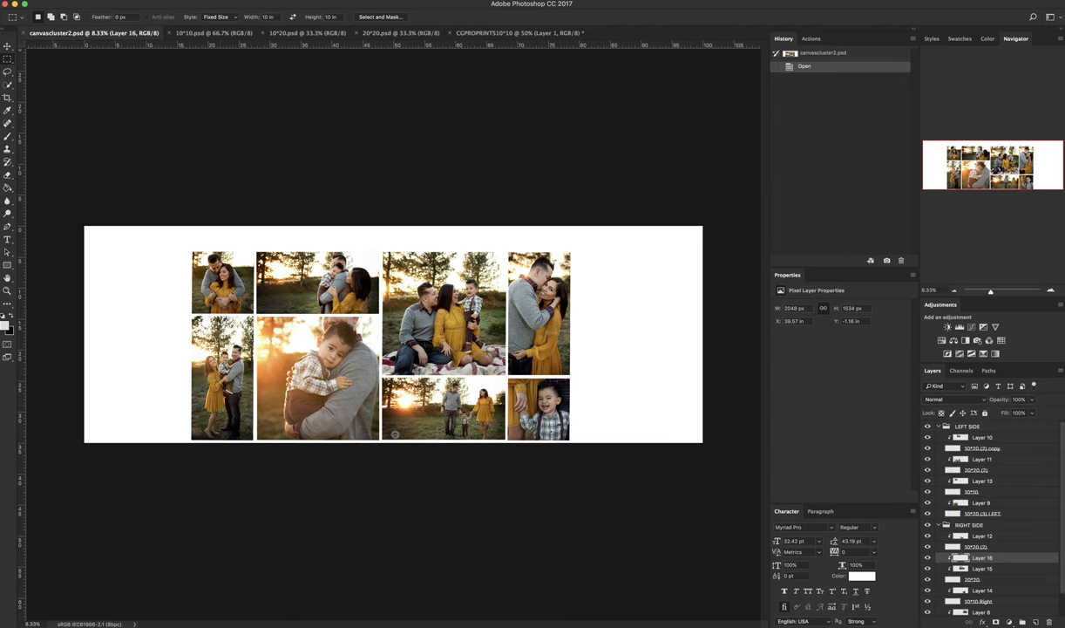
left_click(10, 6)
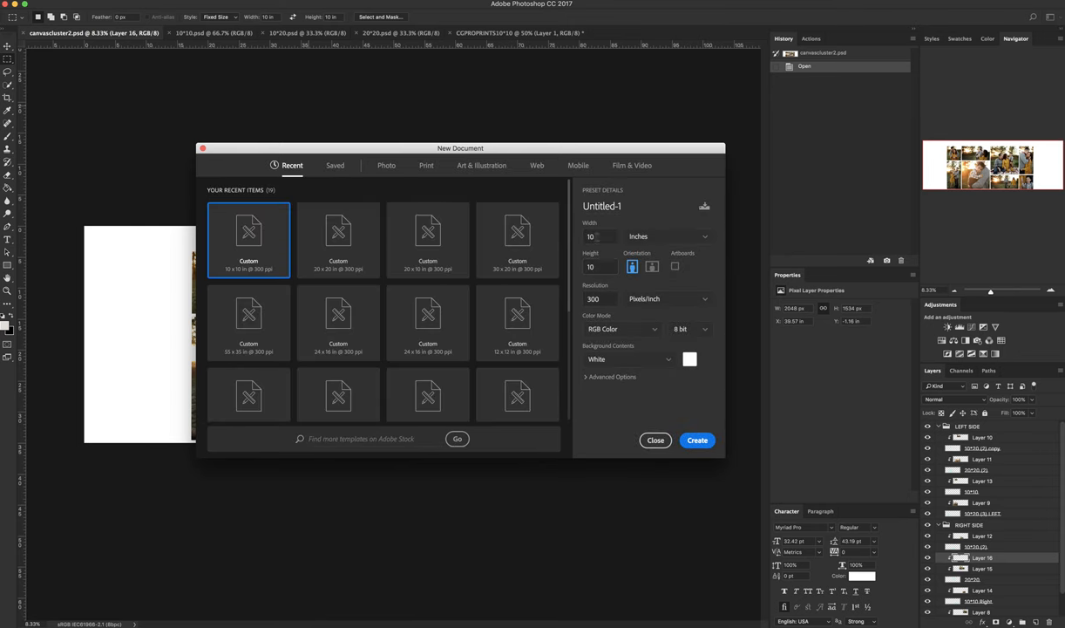
left_click(601, 267)
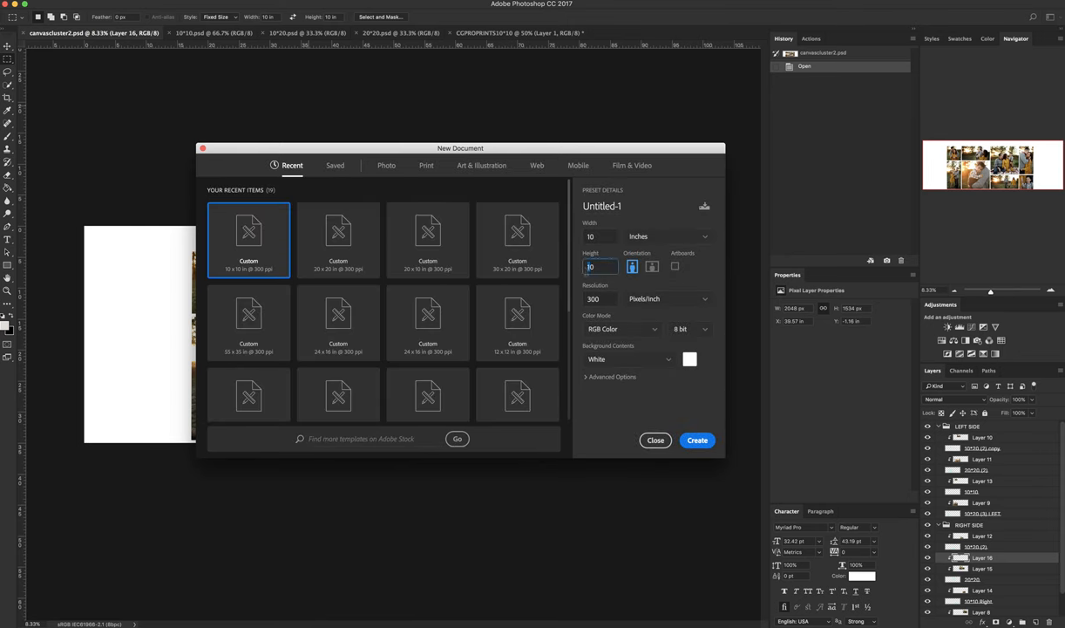
type("20")
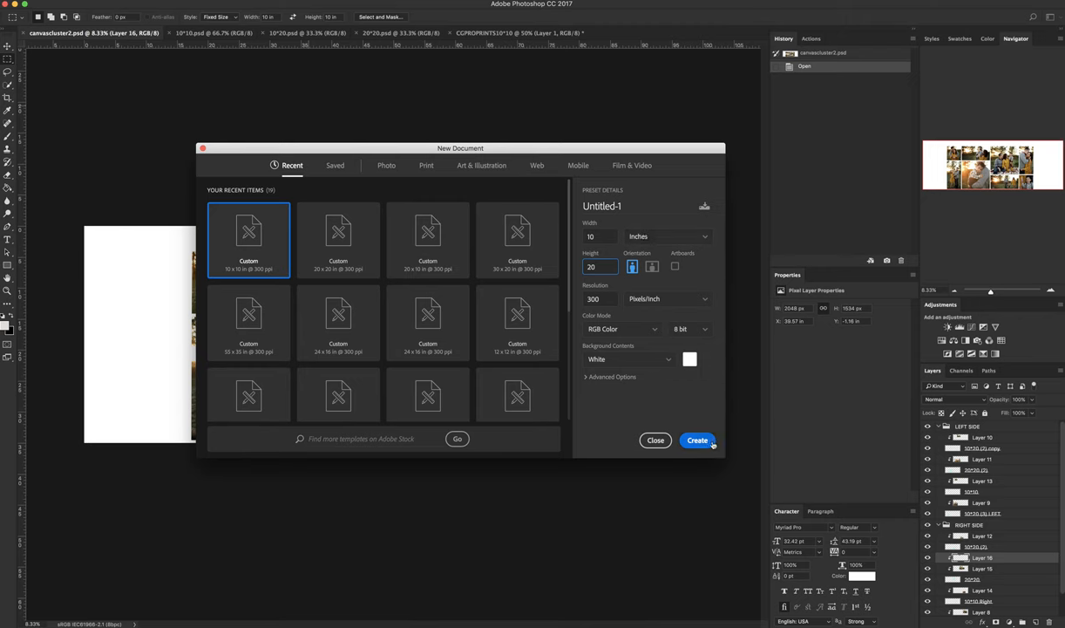
left_click(697, 440)
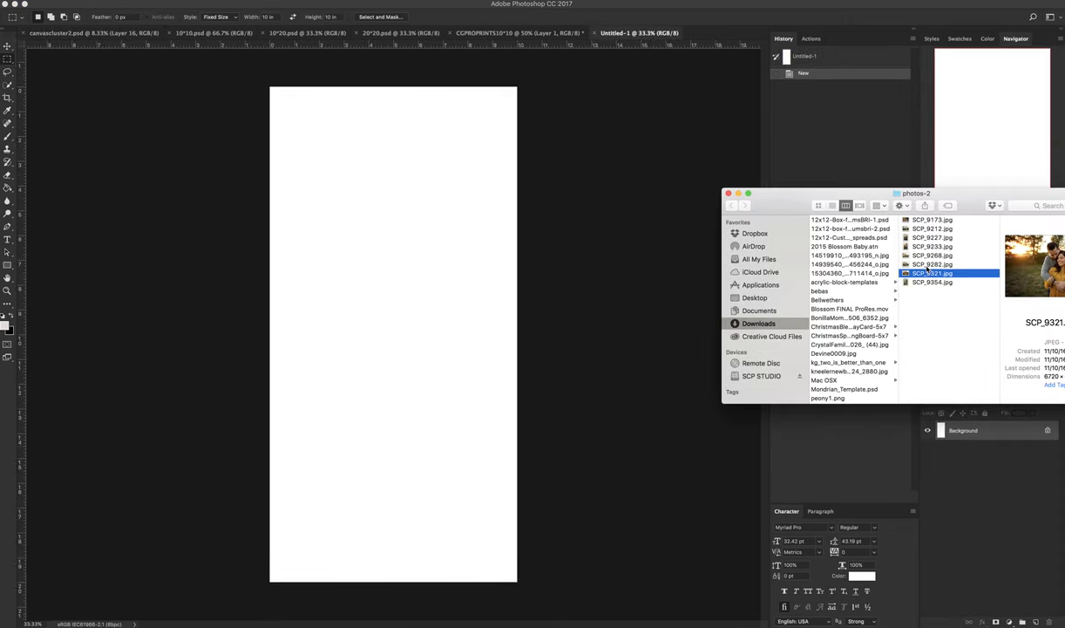
Step: Place SCP_9227.jpg into the tall document and scale it up to cover the canvas
left_click(932, 281)
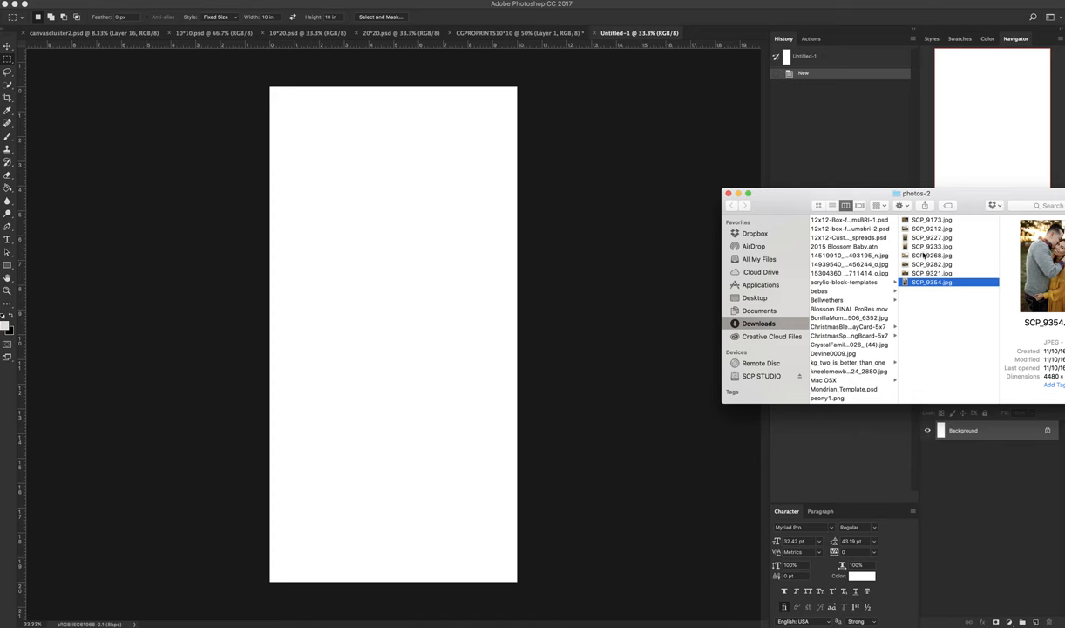
left_click(929, 245)
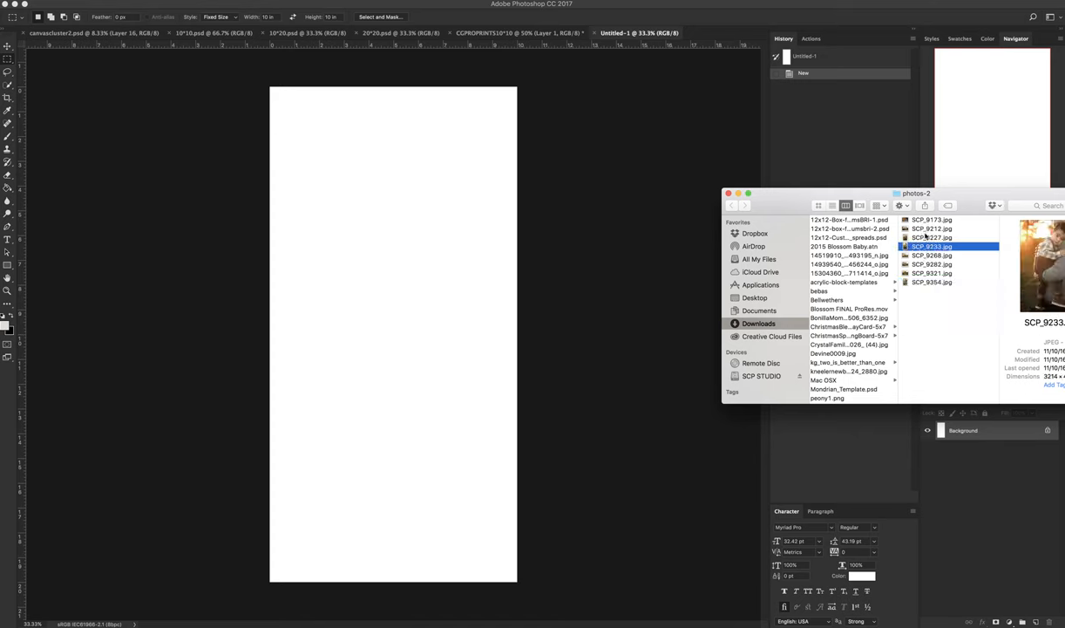
left_click(932, 237)
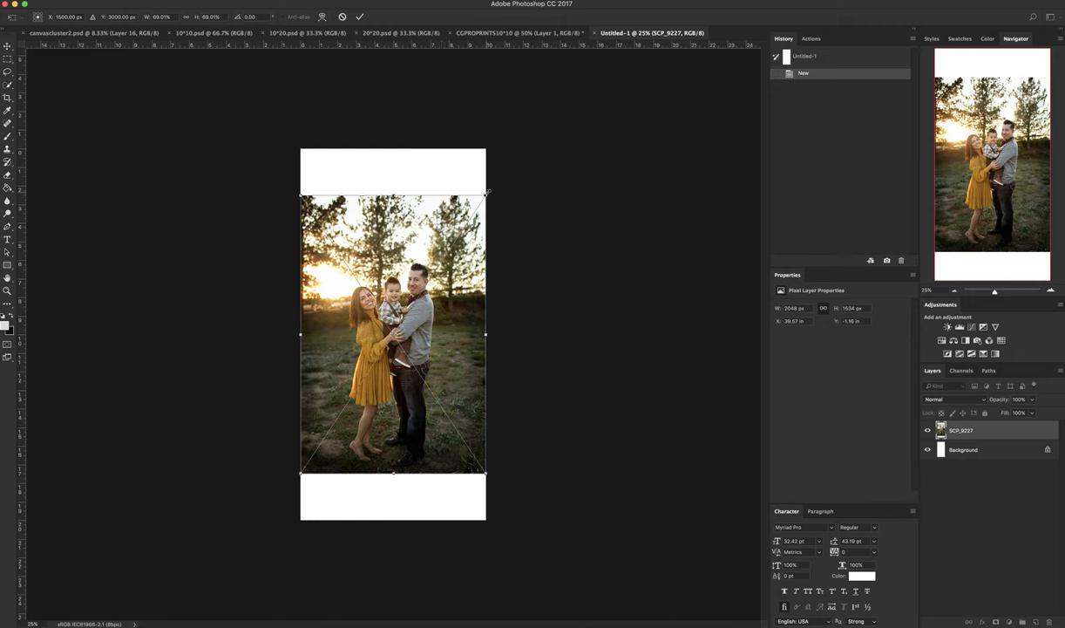
left_click_drag(488, 192, 528, 132)
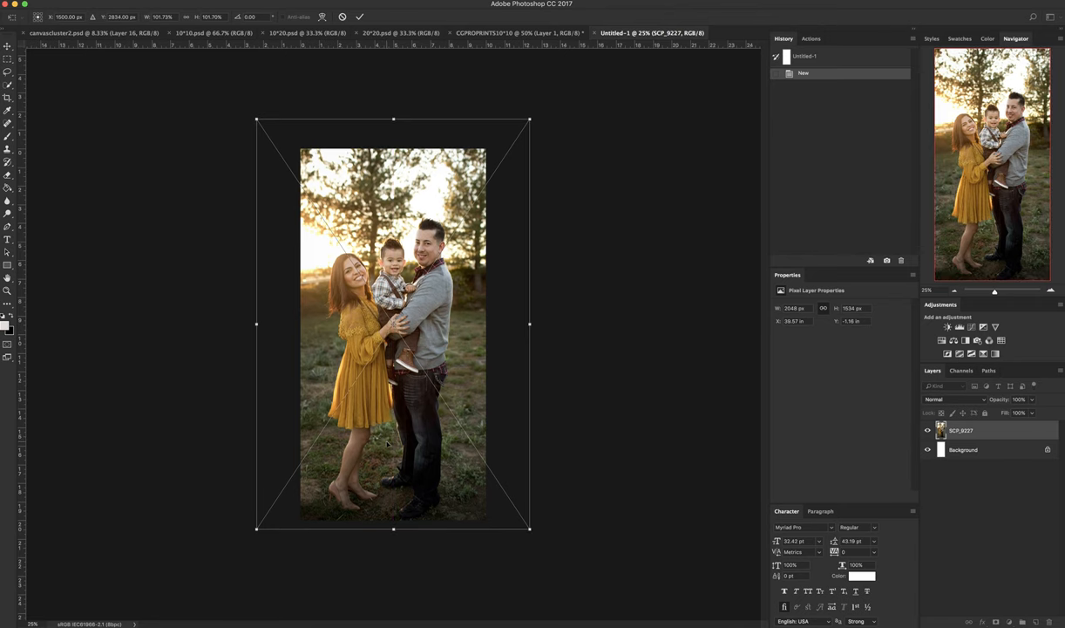
left_click_drag(392, 331, 397, 334)
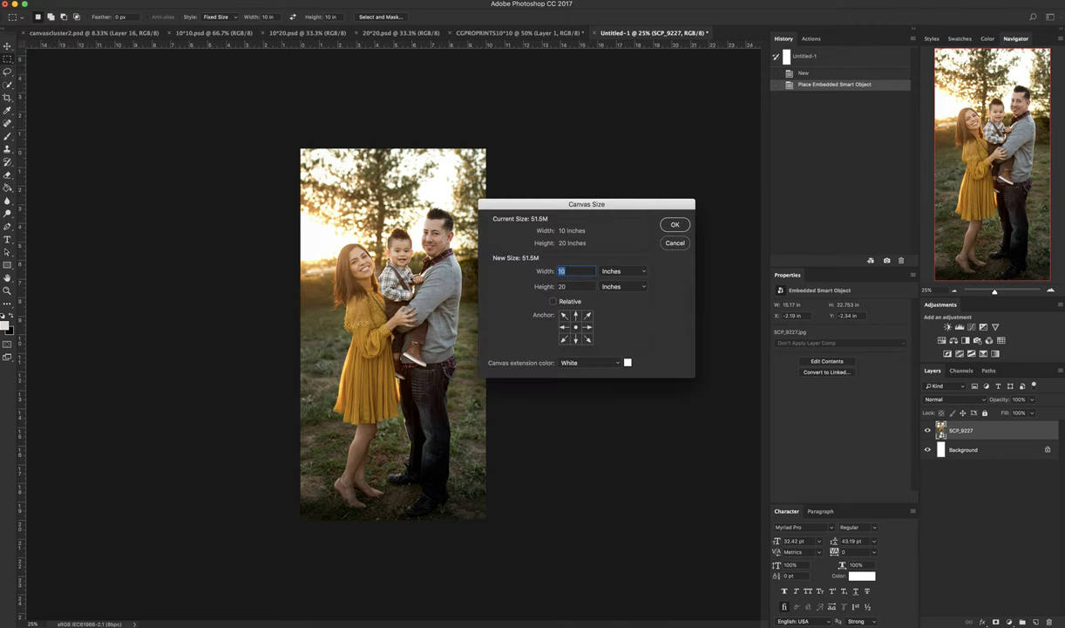
Step: Resize the canvas to 13 inches wide with a taller height
type("13")
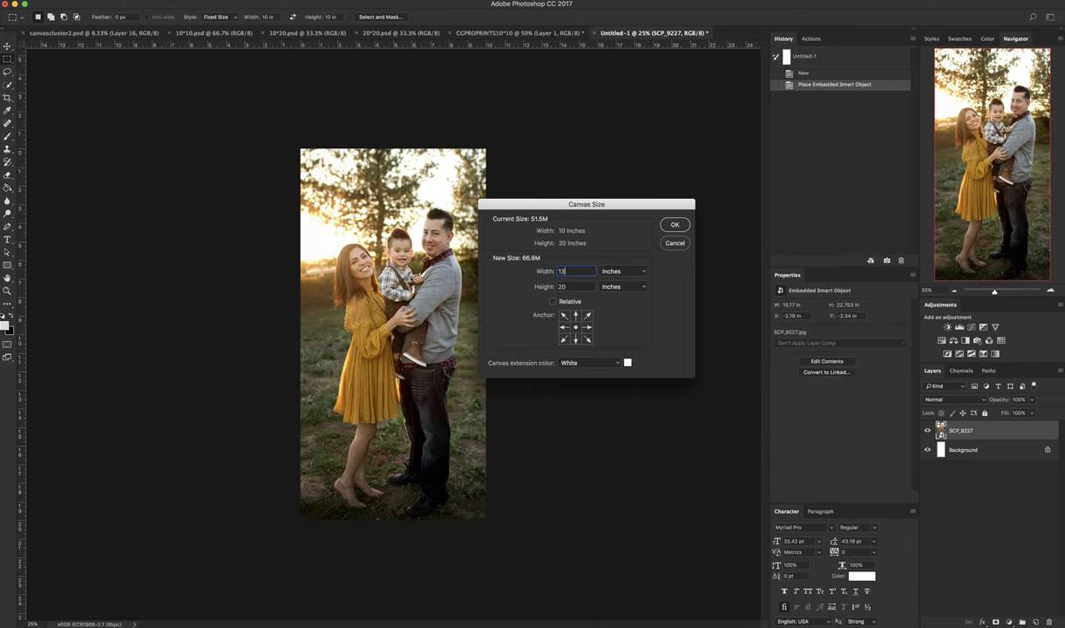
left_click(575, 286)
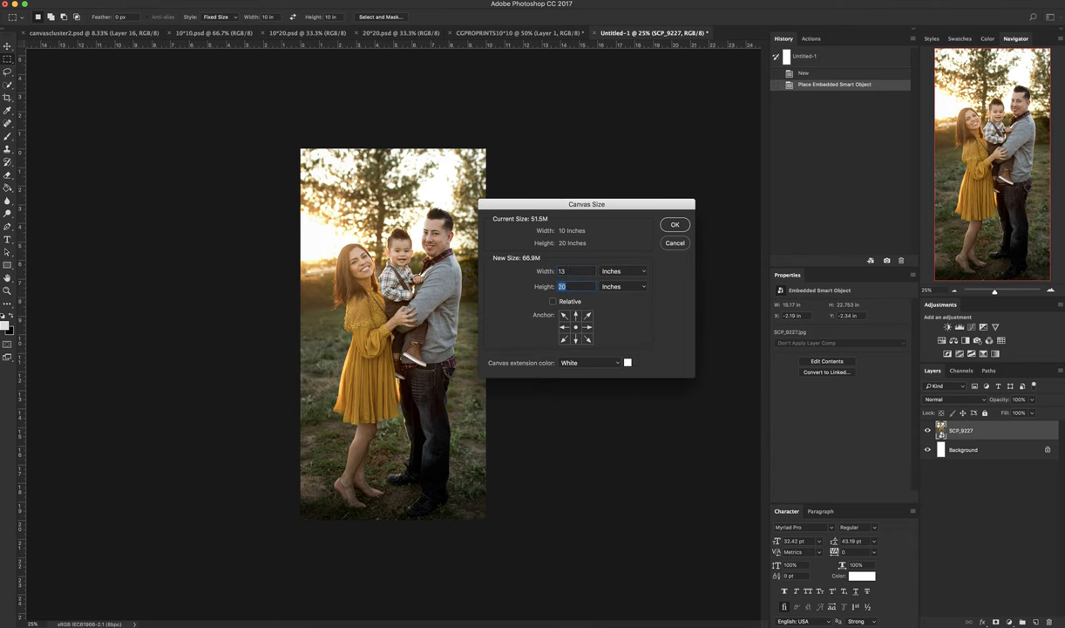
left_click(674, 225)
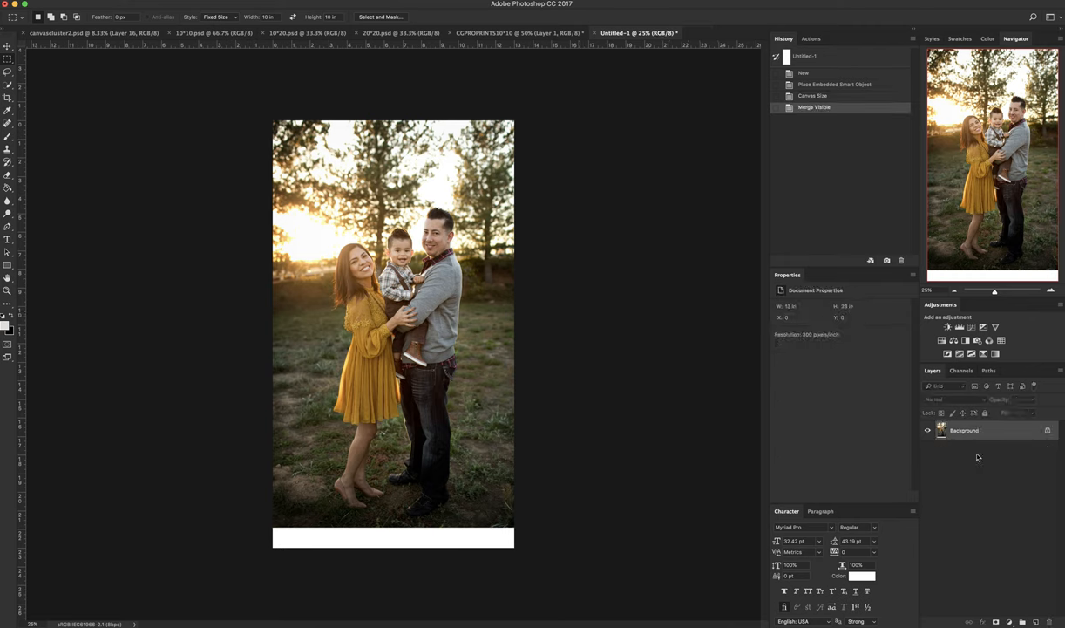
Step: Copy the merged image to a new layer and content-aware fill the white bottom strip
key("cmd+j")
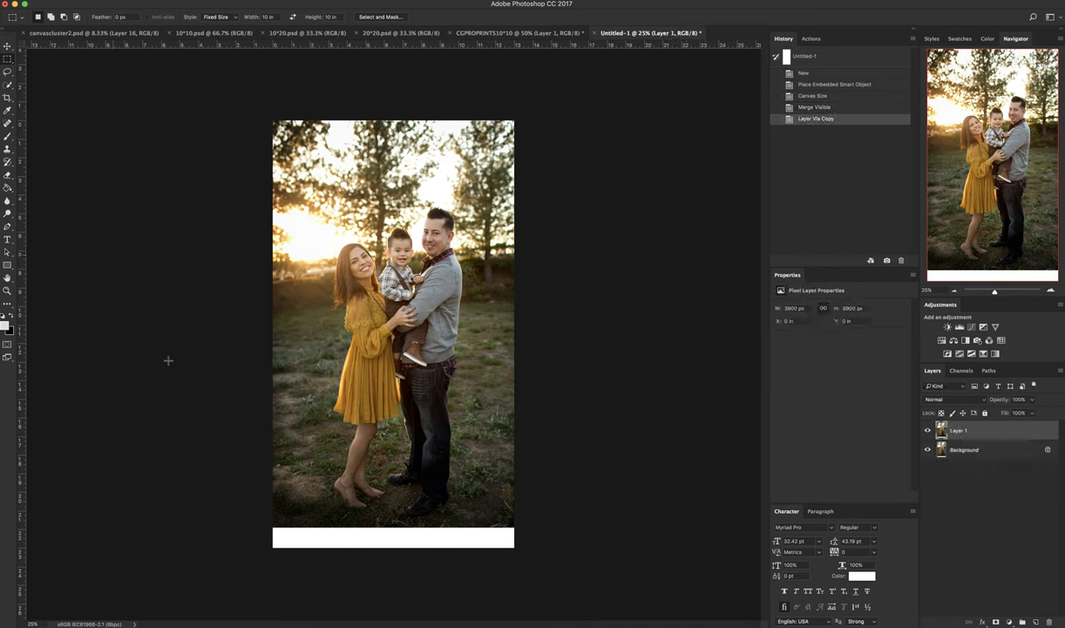
left_click_drag(168, 361, 469, 551)
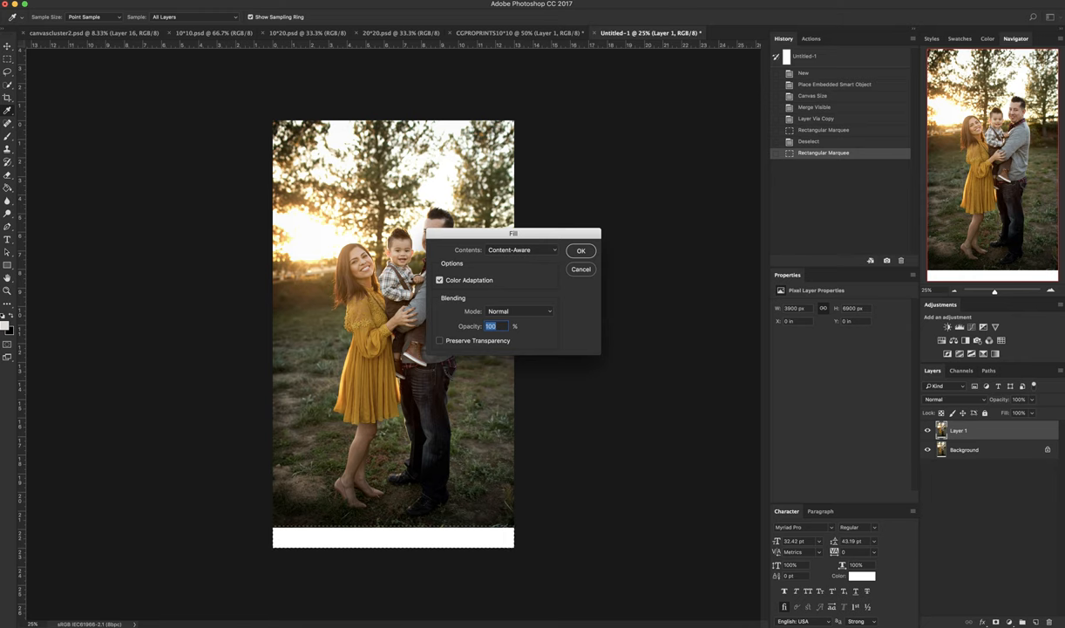
left_click(582, 251)
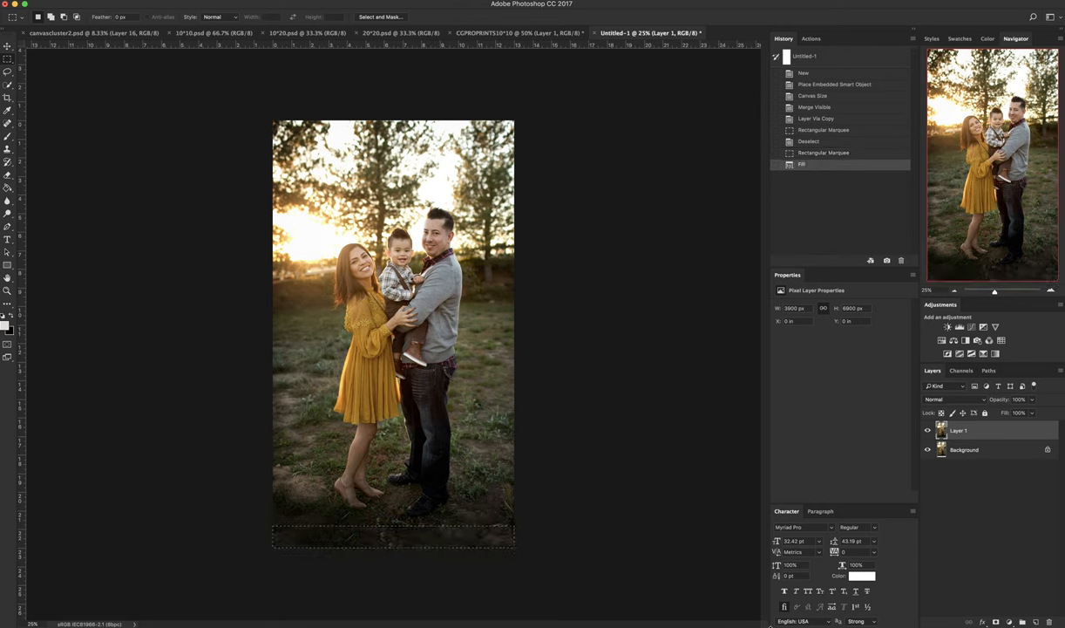
key("cmd+d")
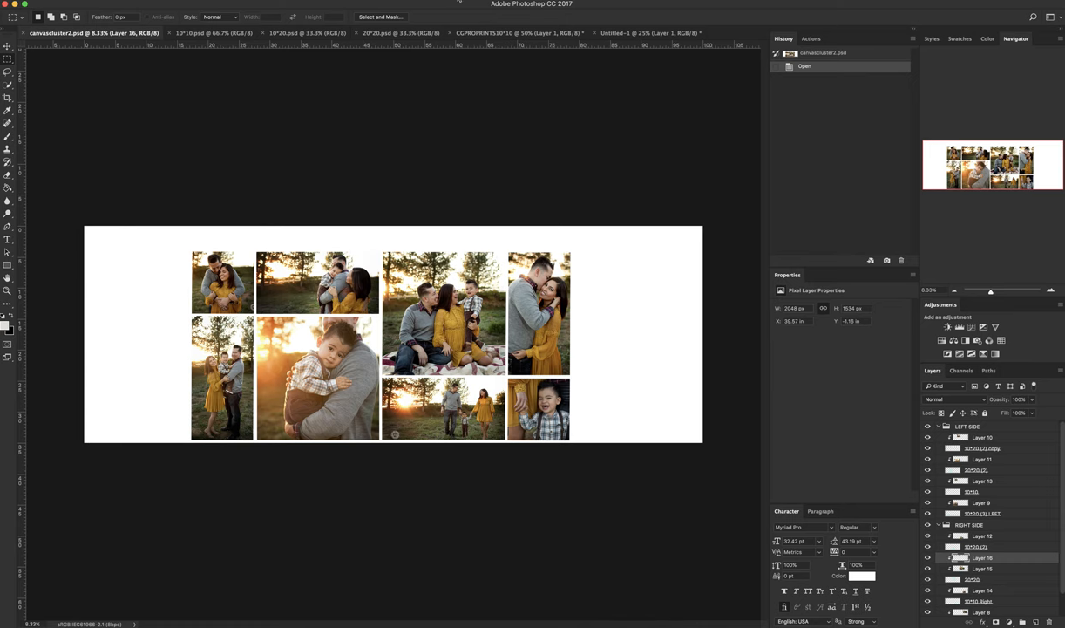
Step: In the family photo document, step history back to the enlarged canvas state
left_click(649, 33)
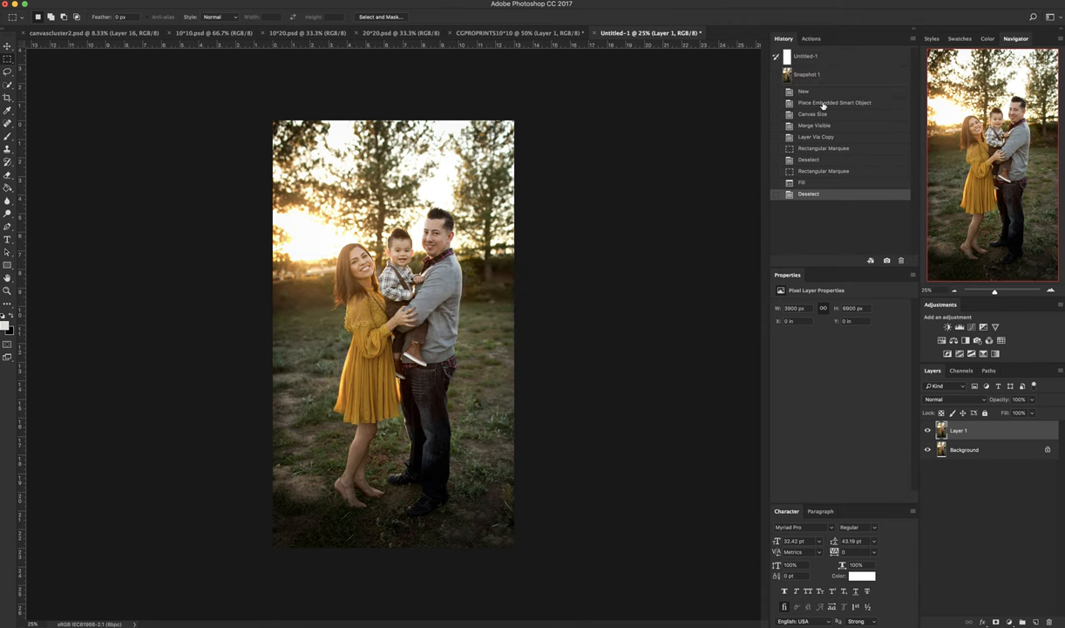
left_click(834, 102)
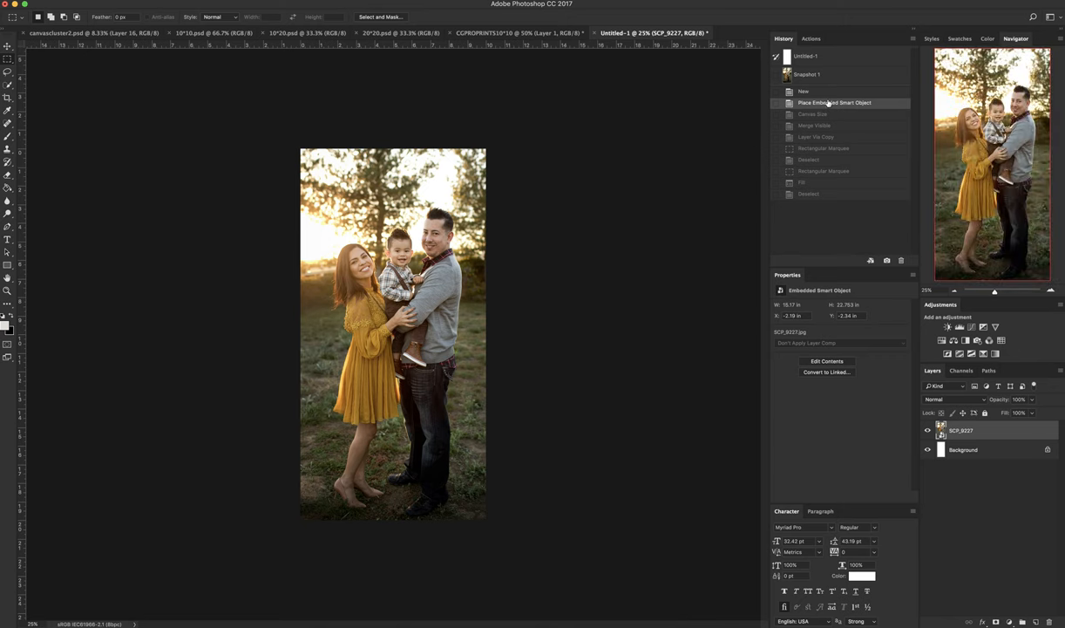
mouse_move(820, 149)
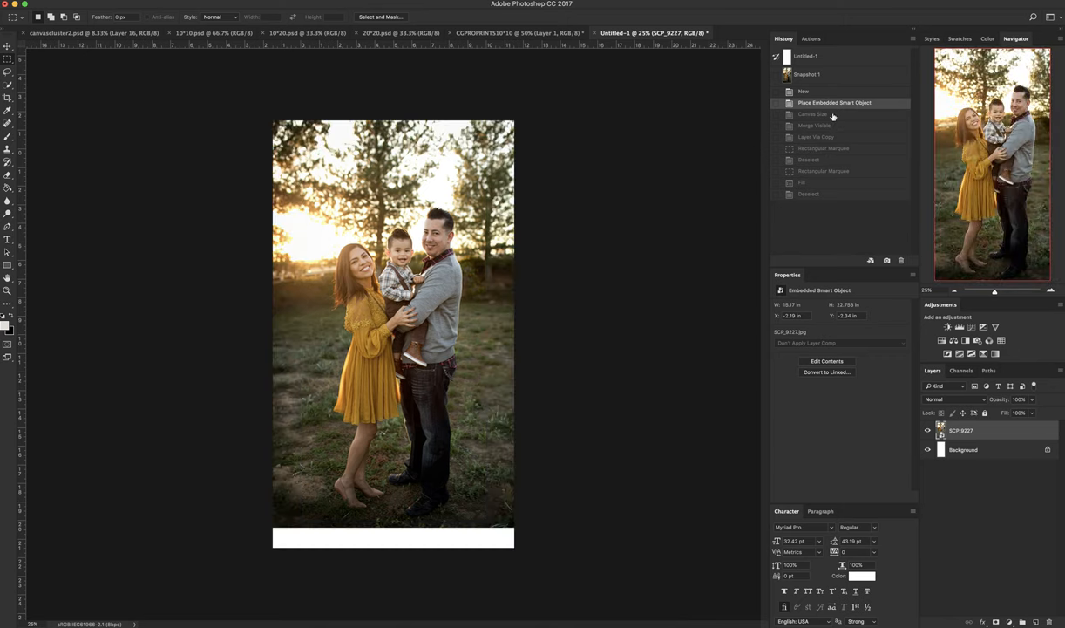
left_click(812, 114)
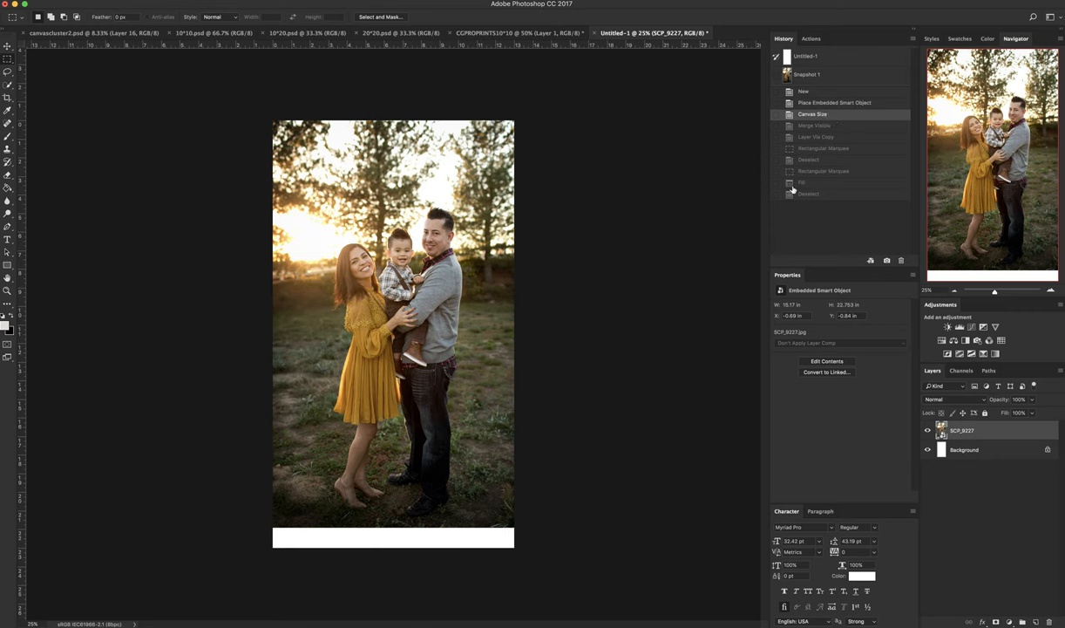
mouse_move(795, 191)
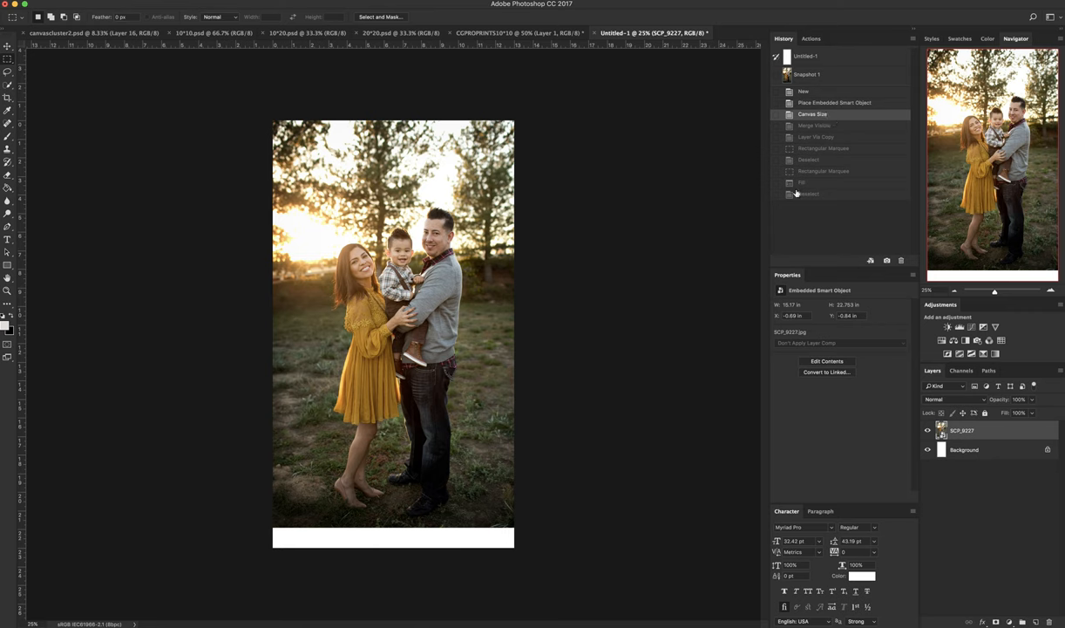
mouse_move(802, 186)
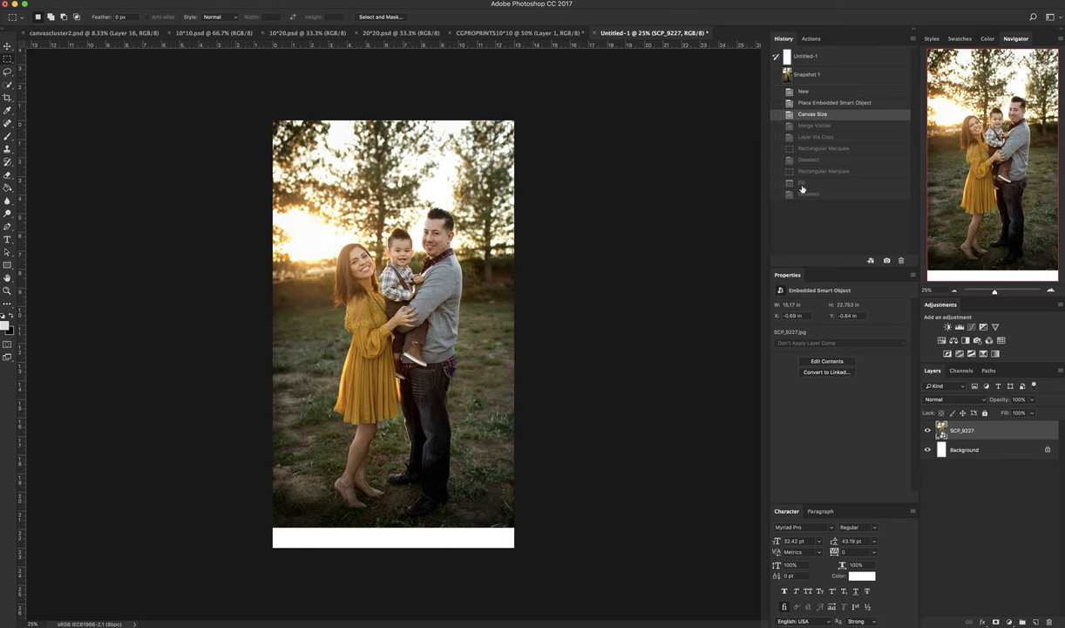
mouse_move(806, 170)
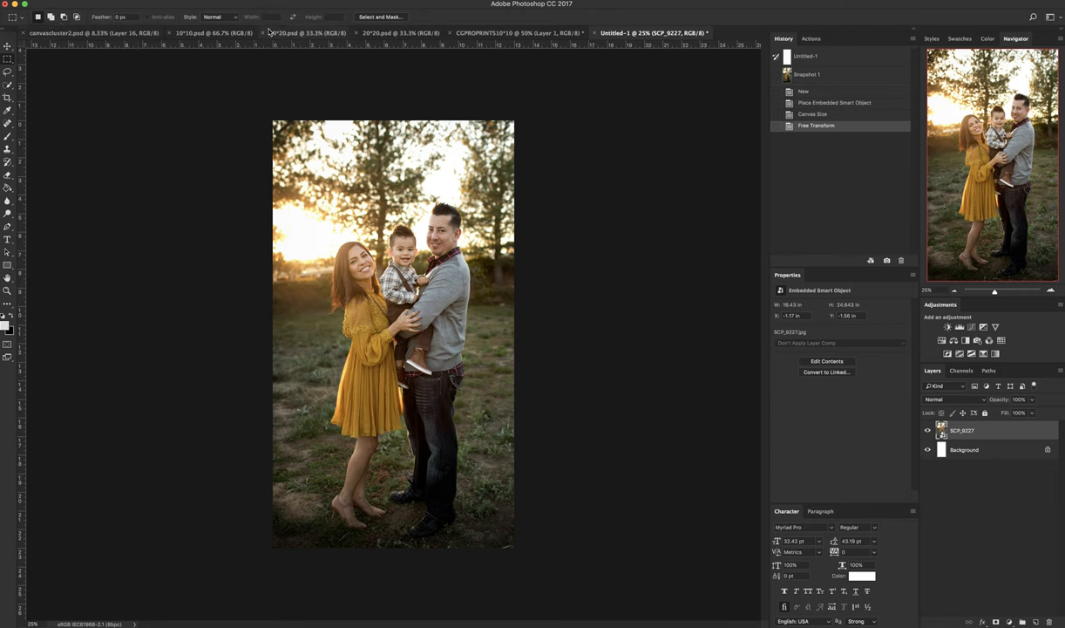
Step: Draw a Fixed Size 10 x 20 inch marquee selection and centre it on the photo
left_click(219, 16)
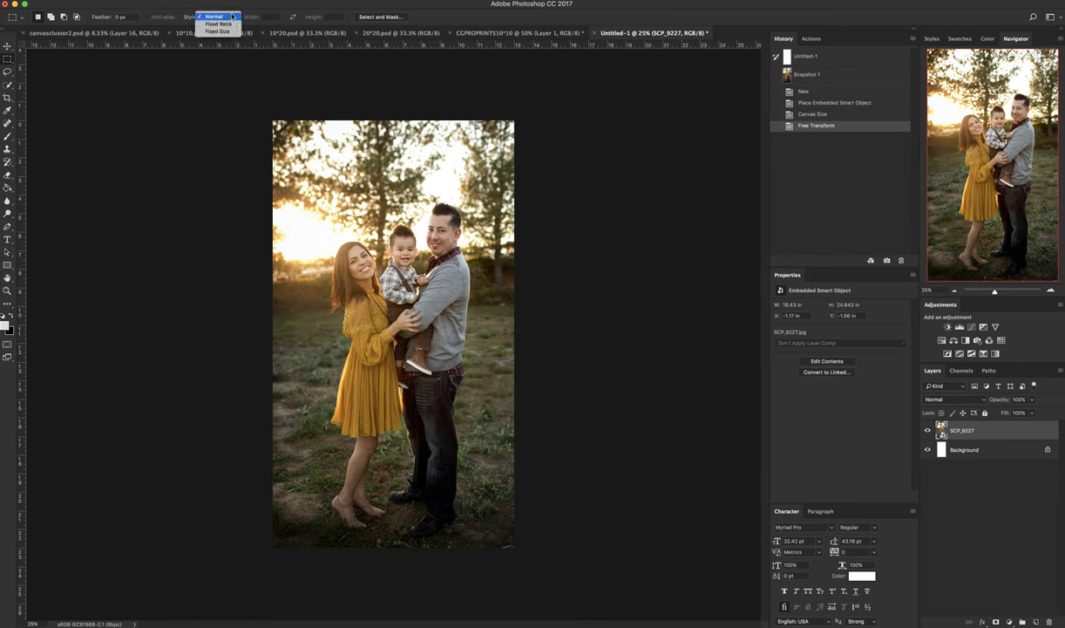
left_click(218, 32)
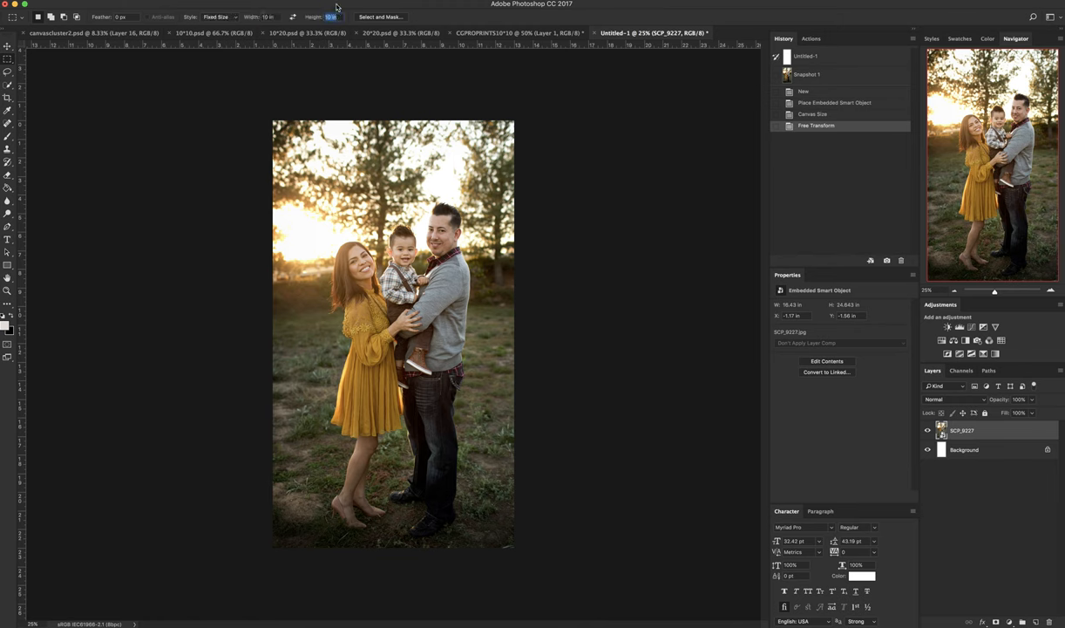
type("20")
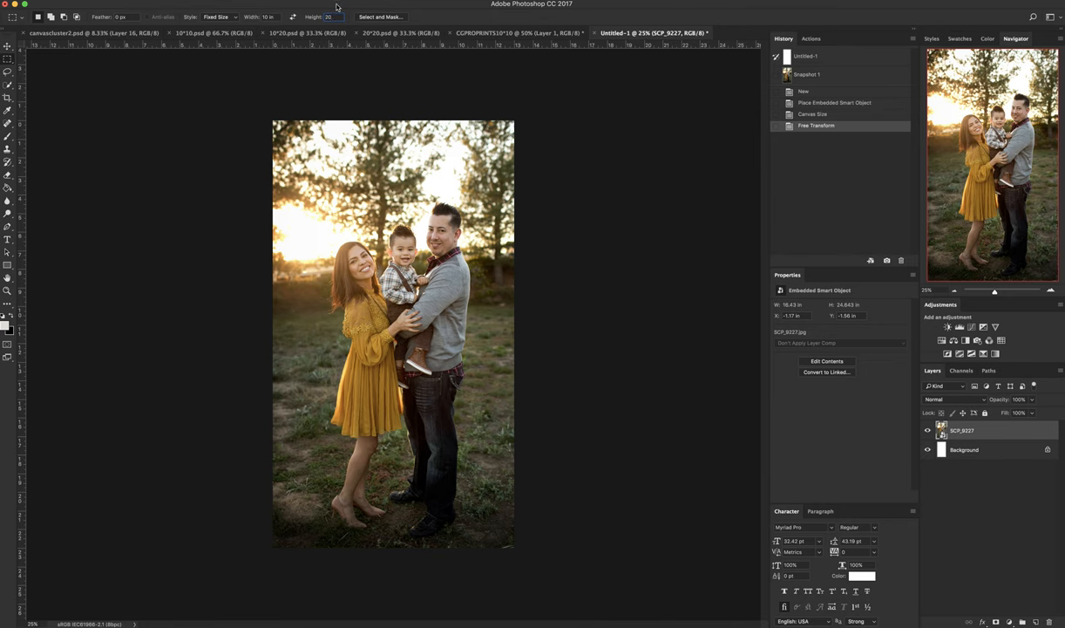
left_click_drag(296, 161, 482, 536)
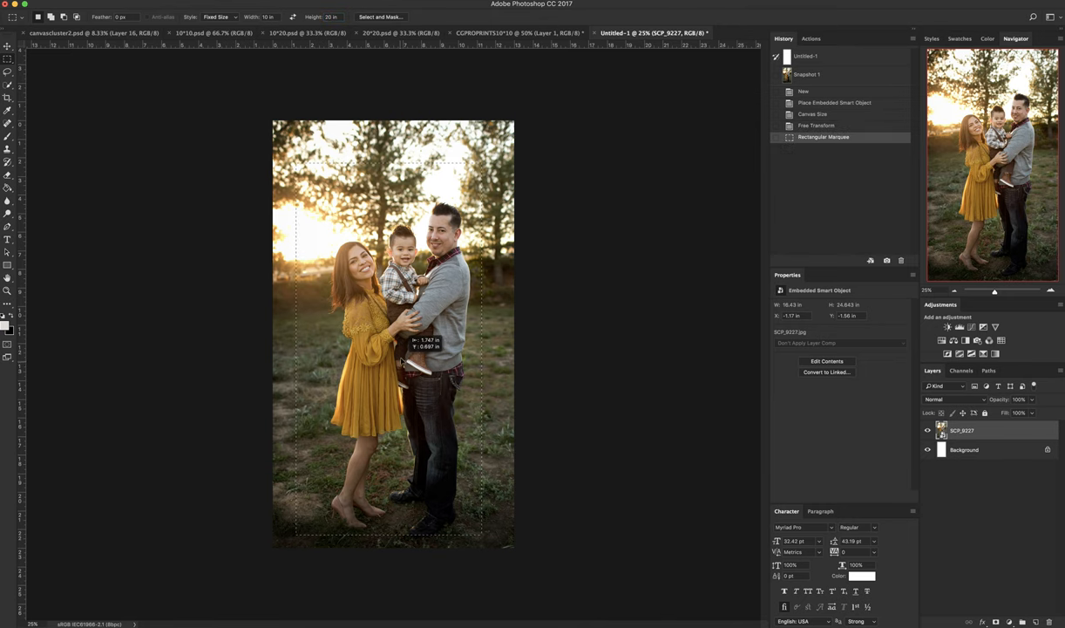
left_click_drag(410, 362, 391, 473)
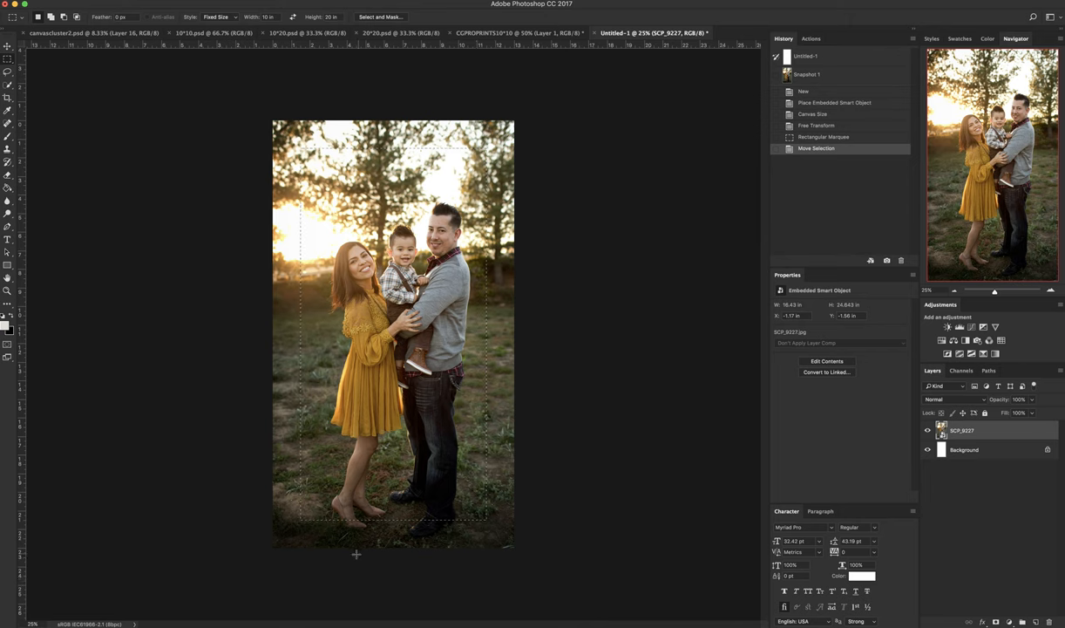
mouse_move(361, 529)
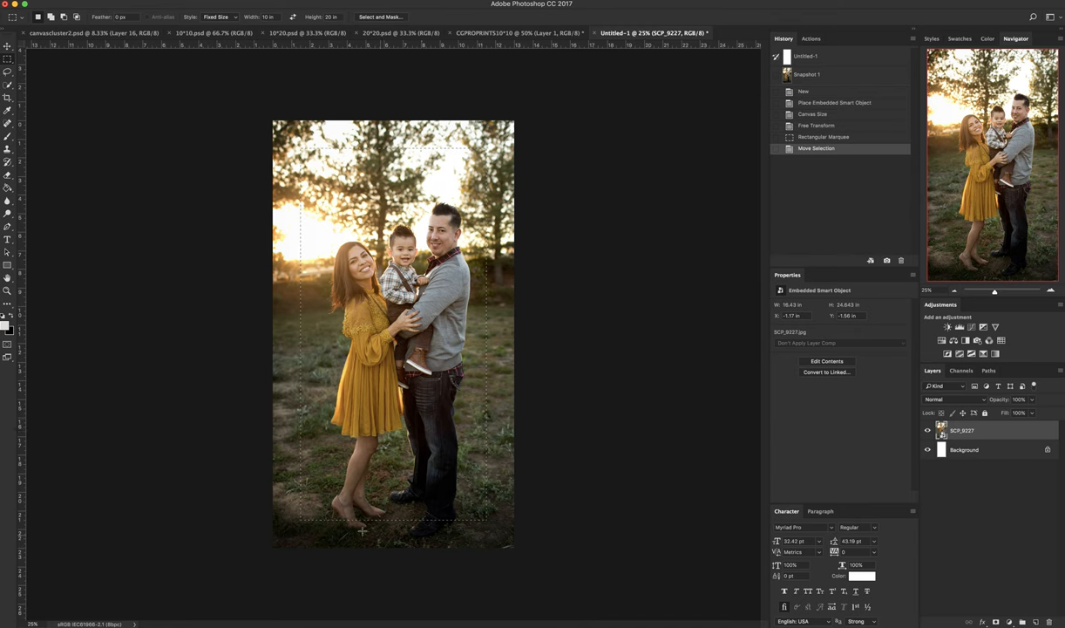
mouse_move(486, 599)
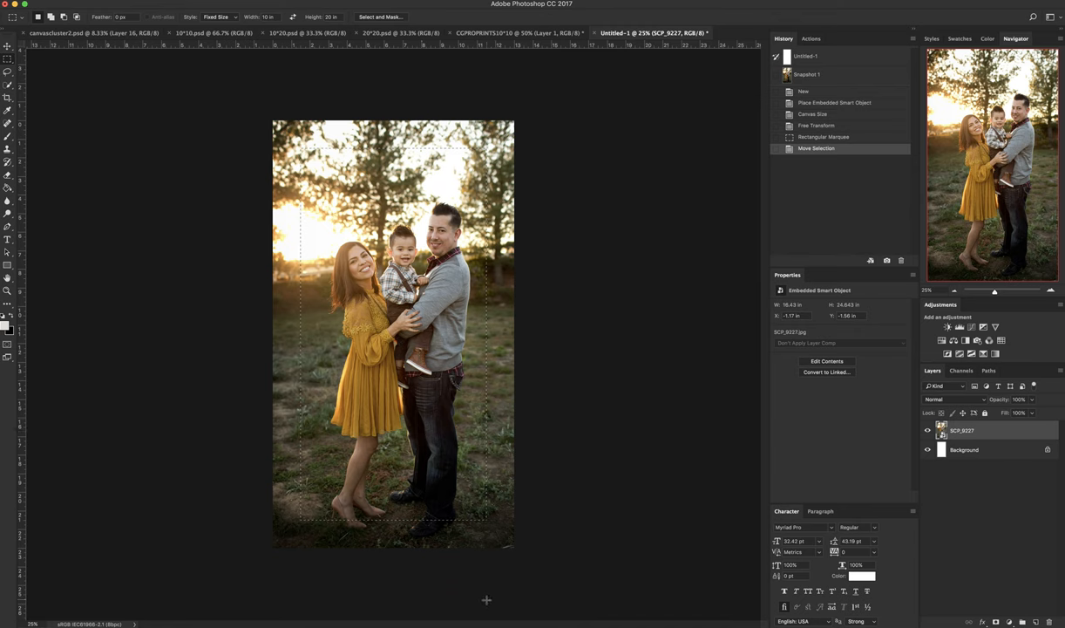